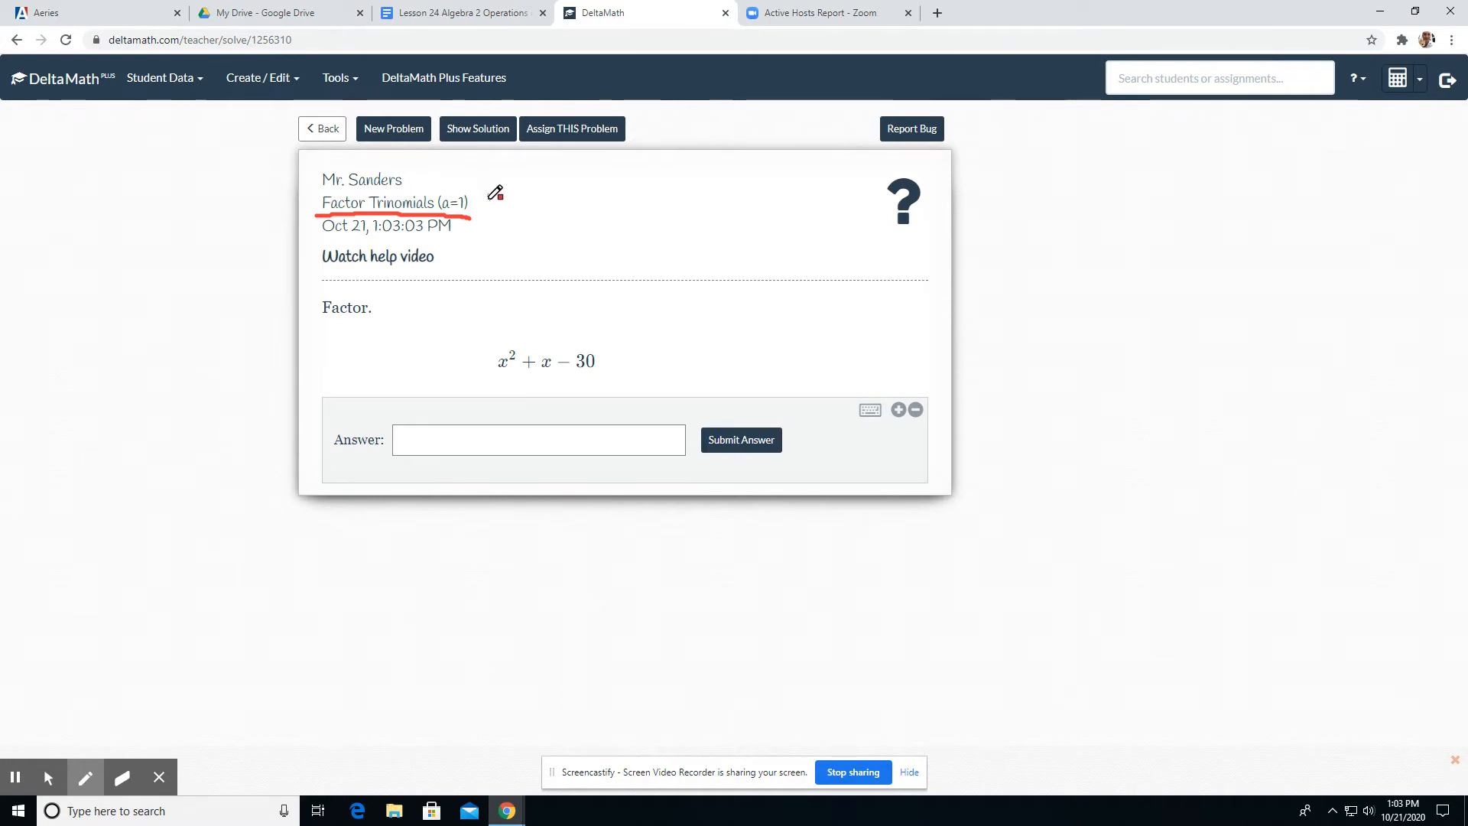
{"action": "mouse_move", "coordinate": [531, 252]}
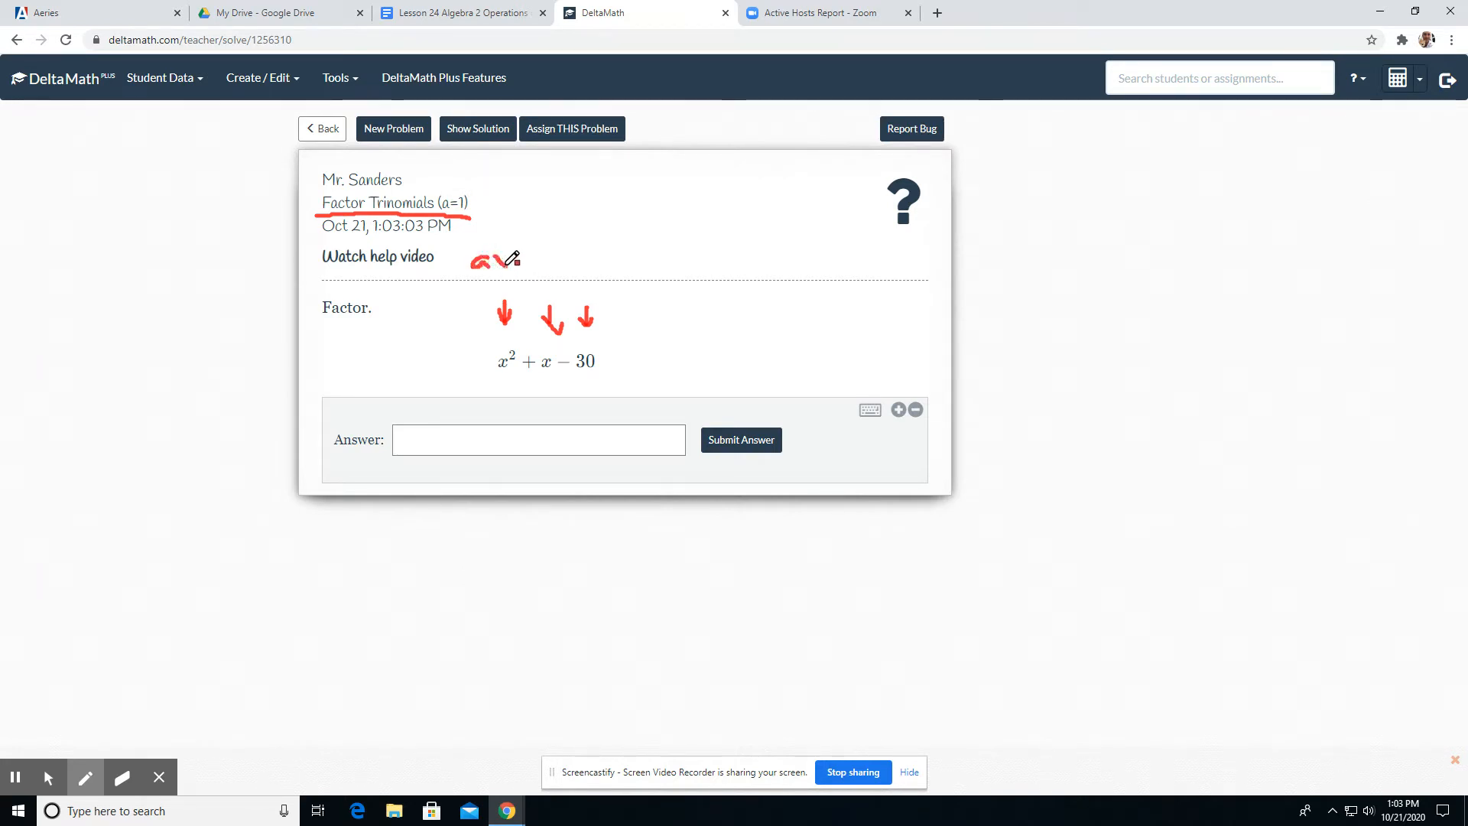
Write the general form ax²+bx+c in red above the trinomial x²+x−30
{"action": "left_click_drag", "start_coordinate": [477, 259], "coordinate": [562, 260]}
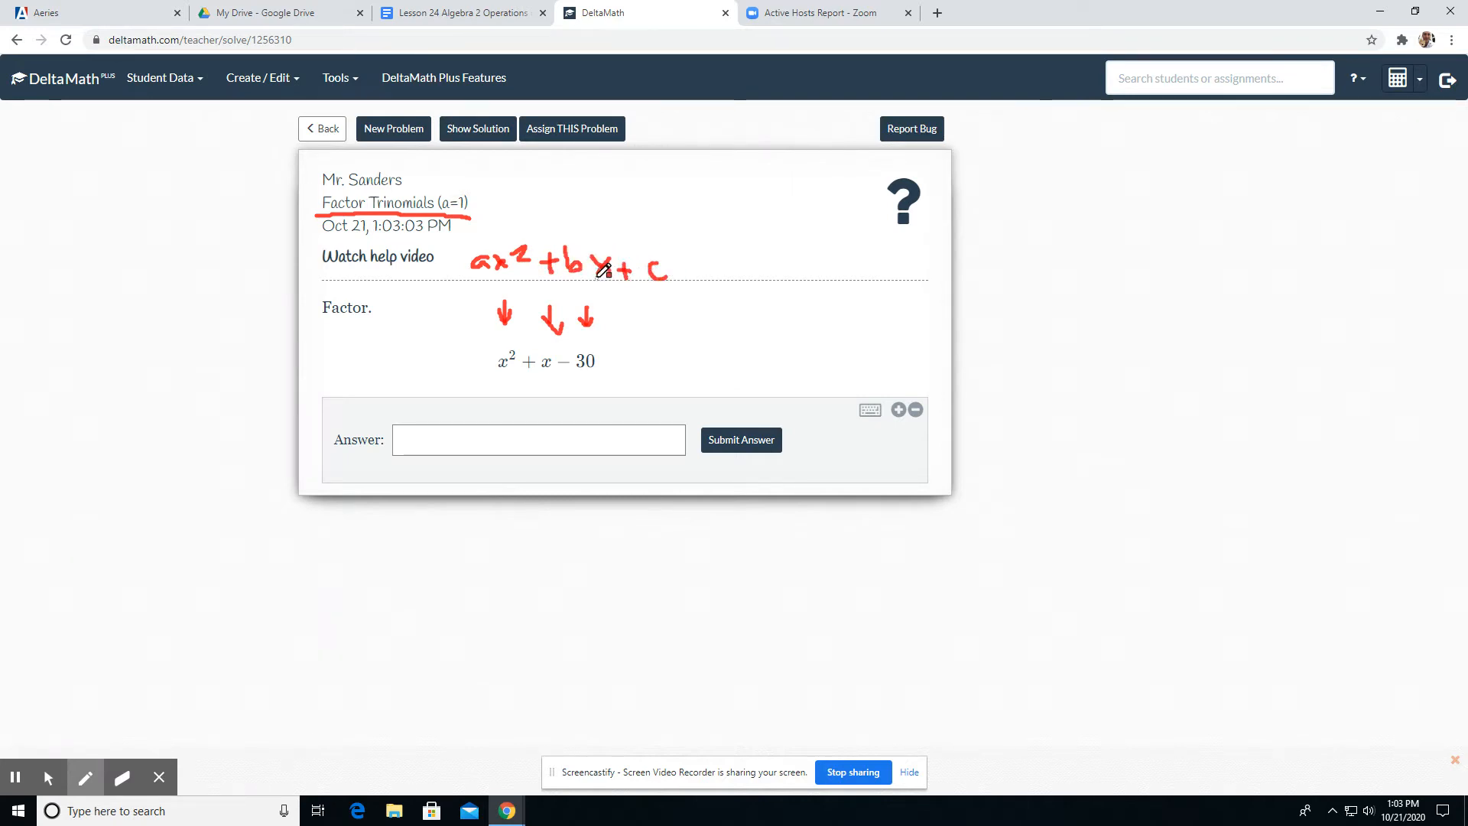
{"action": "mouse_move", "coordinate": [480, 341]}
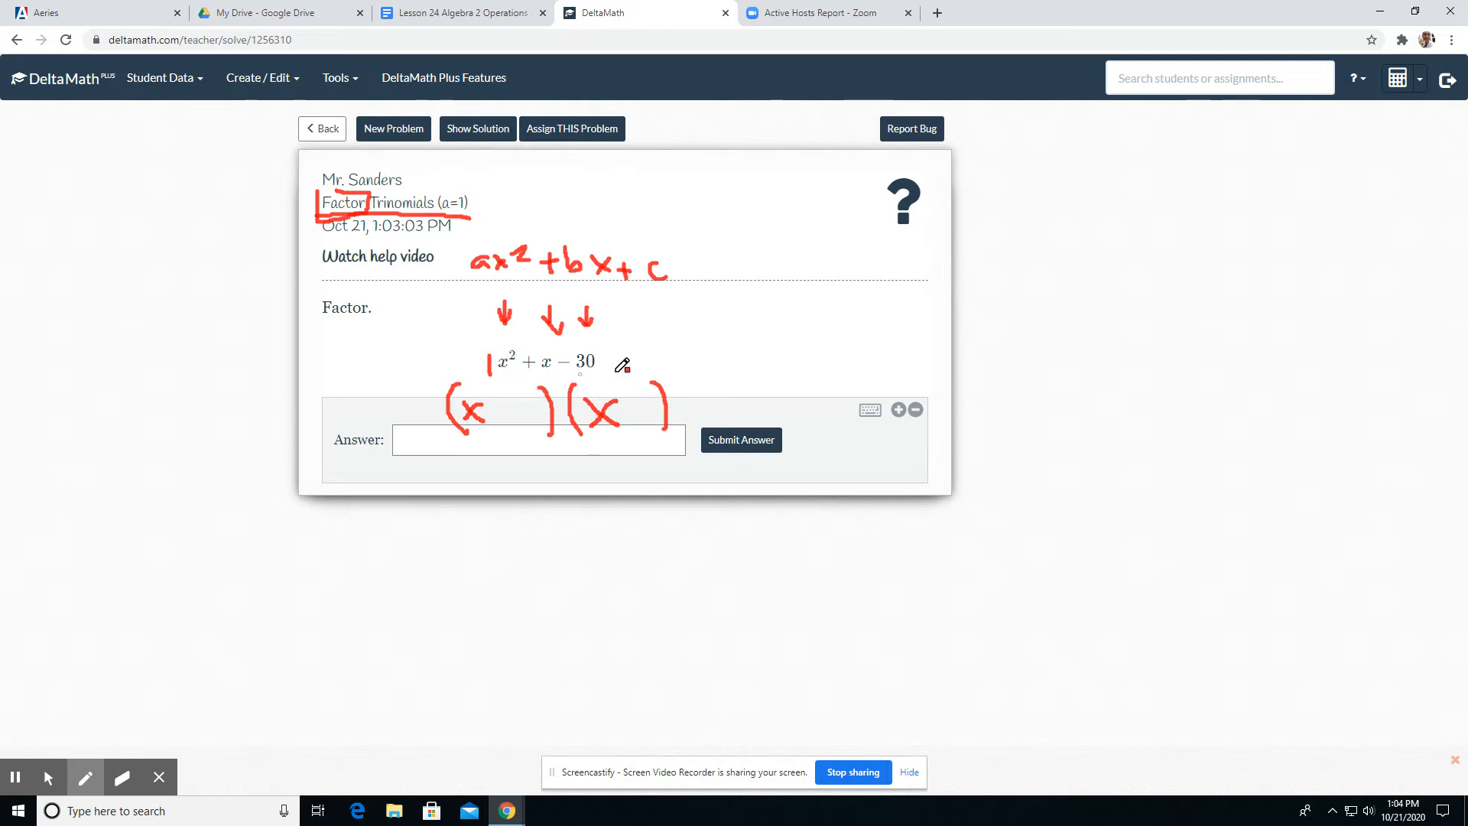
{"action": "mouse_move", "coordinate": [550, 382]}
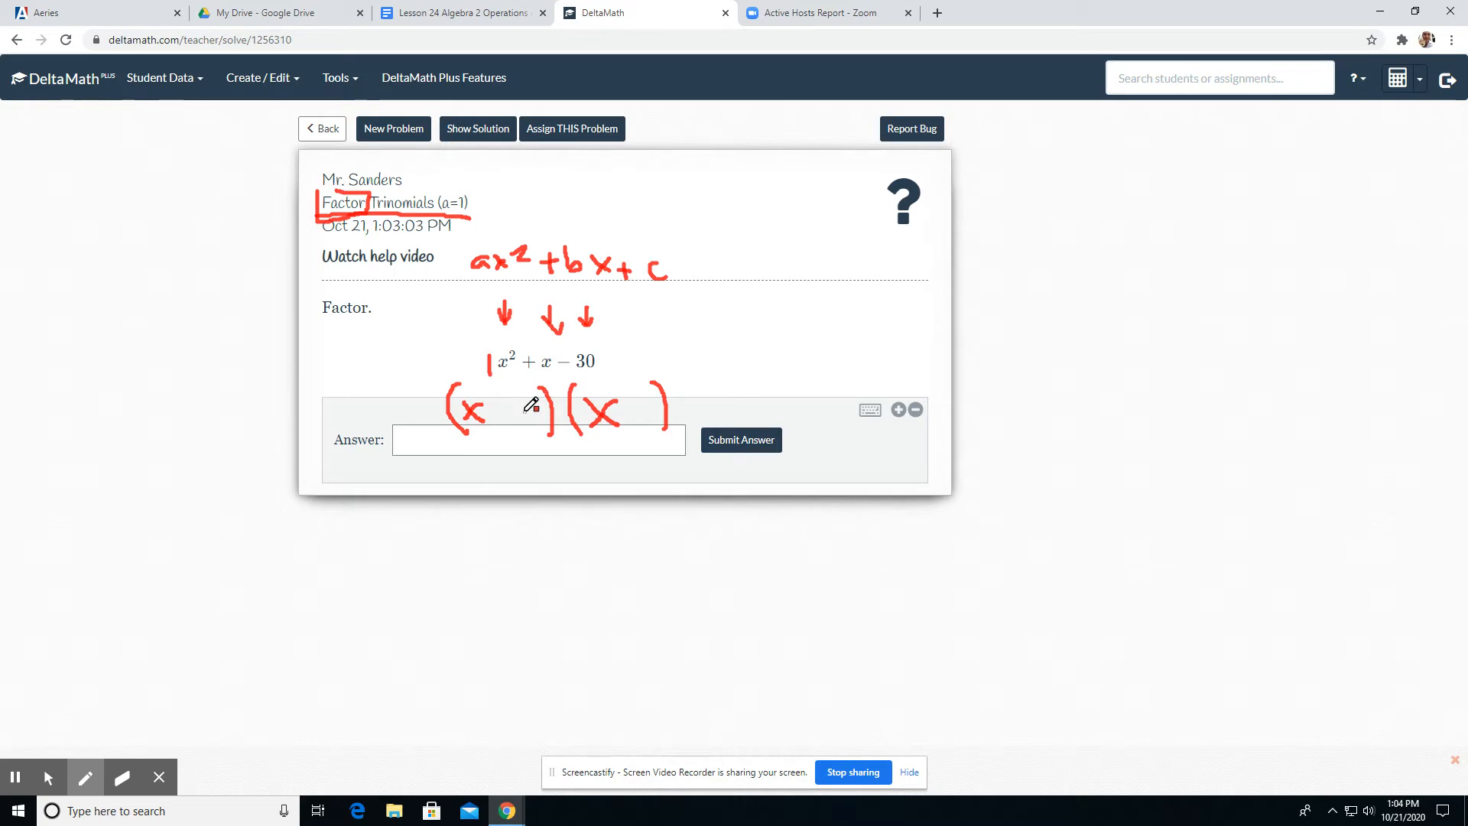
{"action": "mouse_move", "coordinate": [591, 334]}
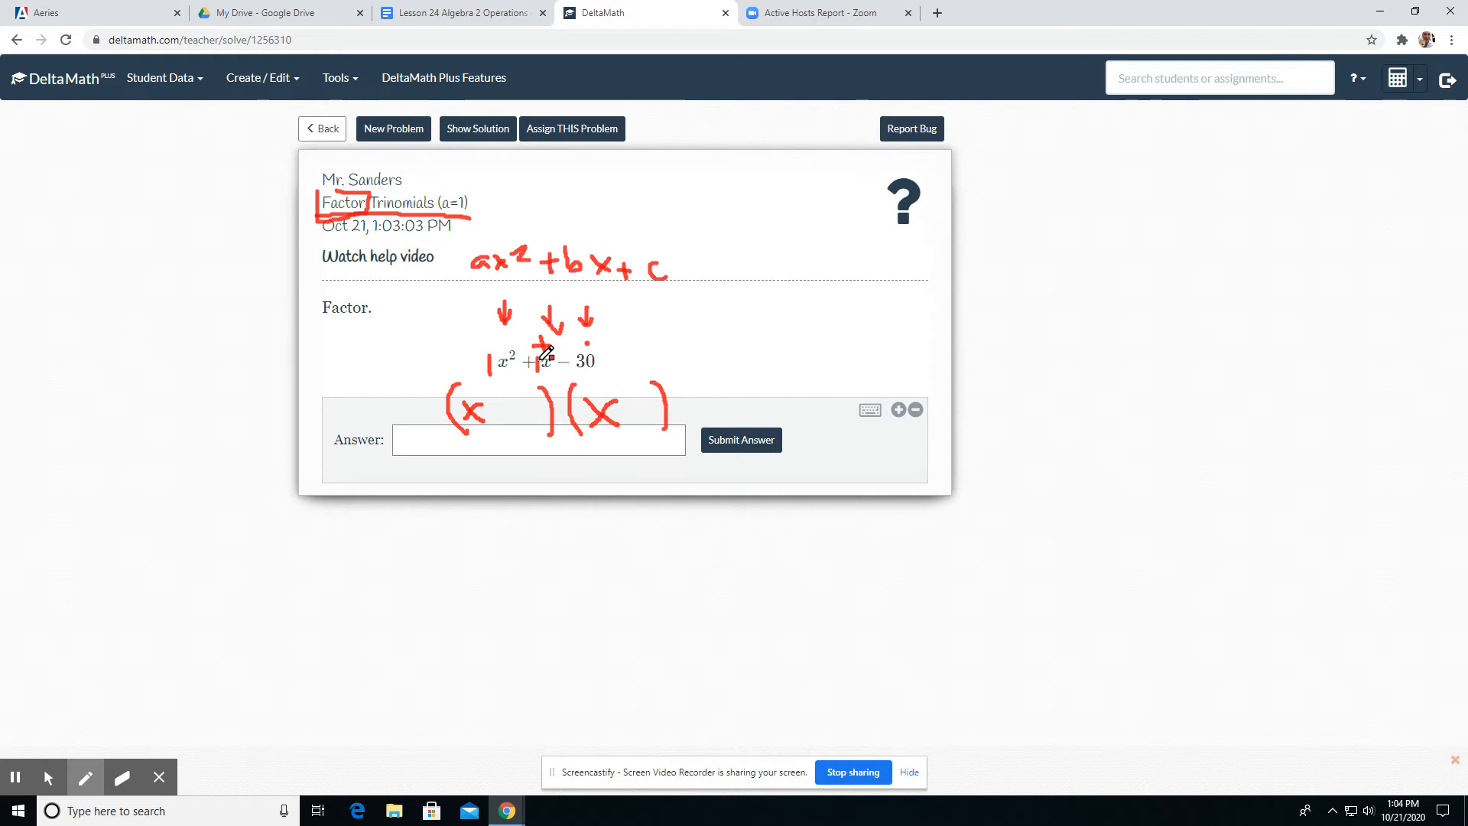
{"action": "mouse_move", "coordinate": [796, 236]}
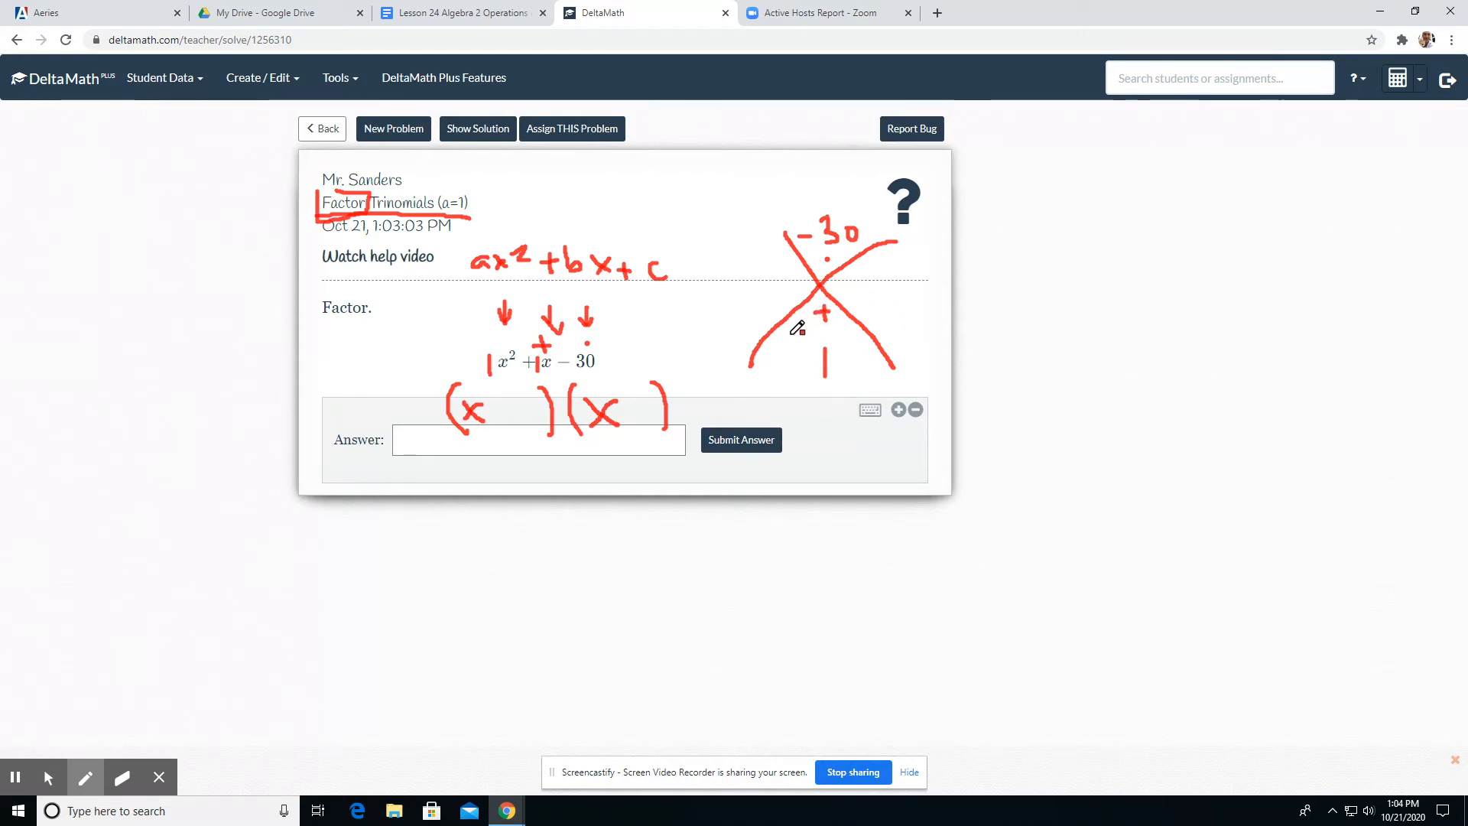
{"action": "mouse_move", "coordinate": [783, 376]}
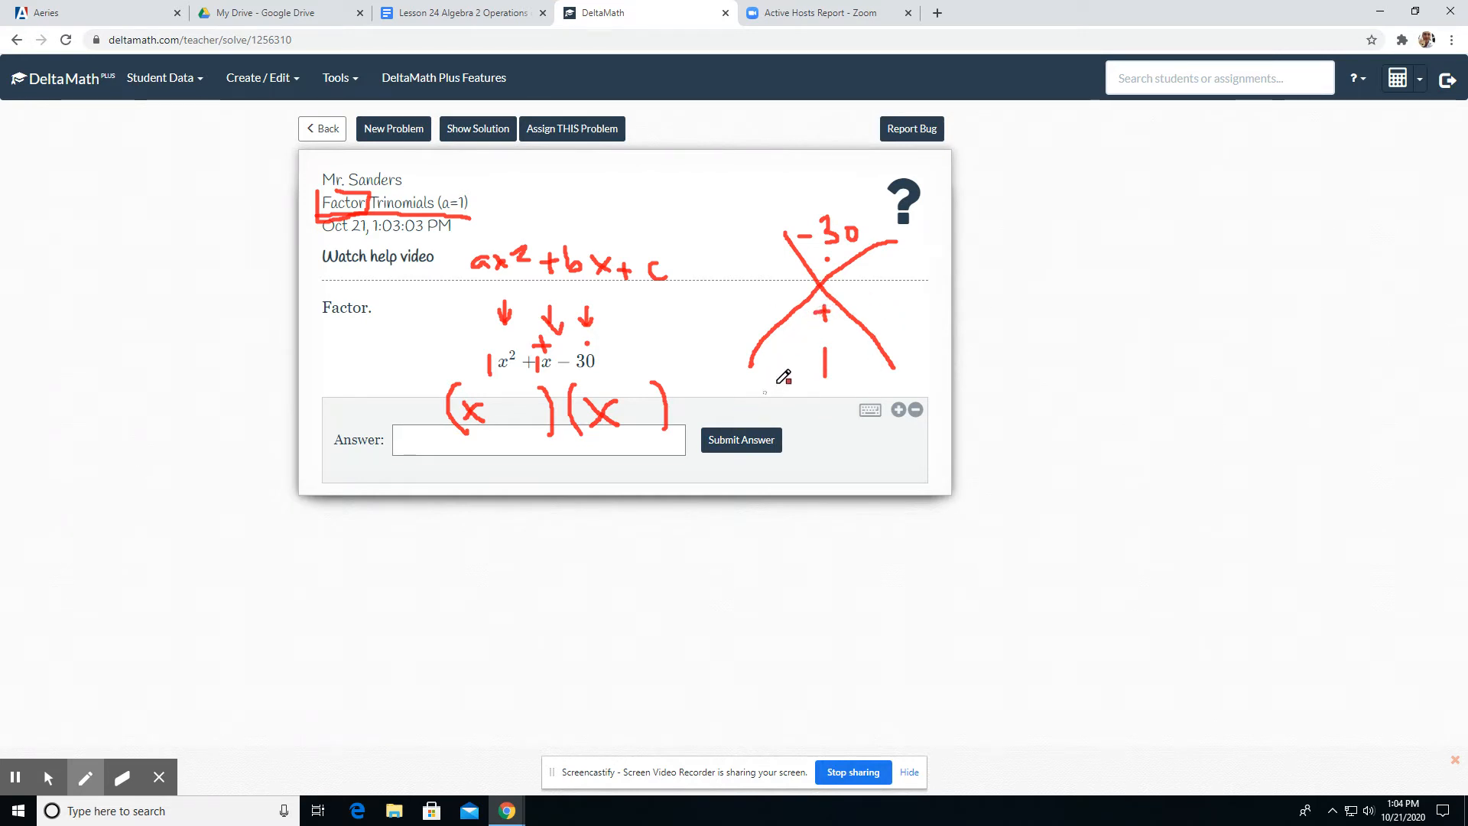
{"action": "mouse_move", "coordinate": [1129, 205]}
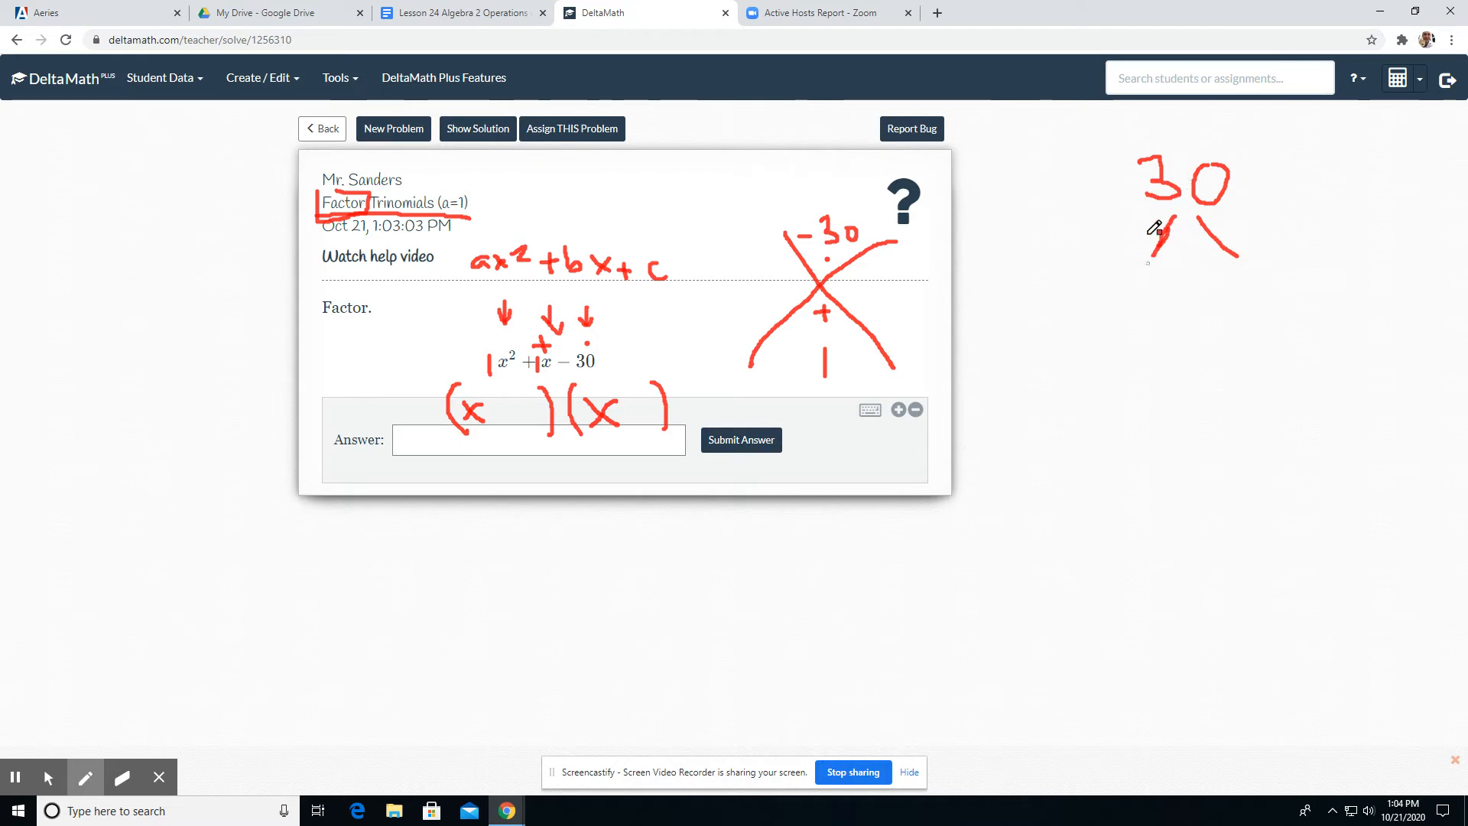
{"action": "mouse_move", "coordinate": [1152, 312]}
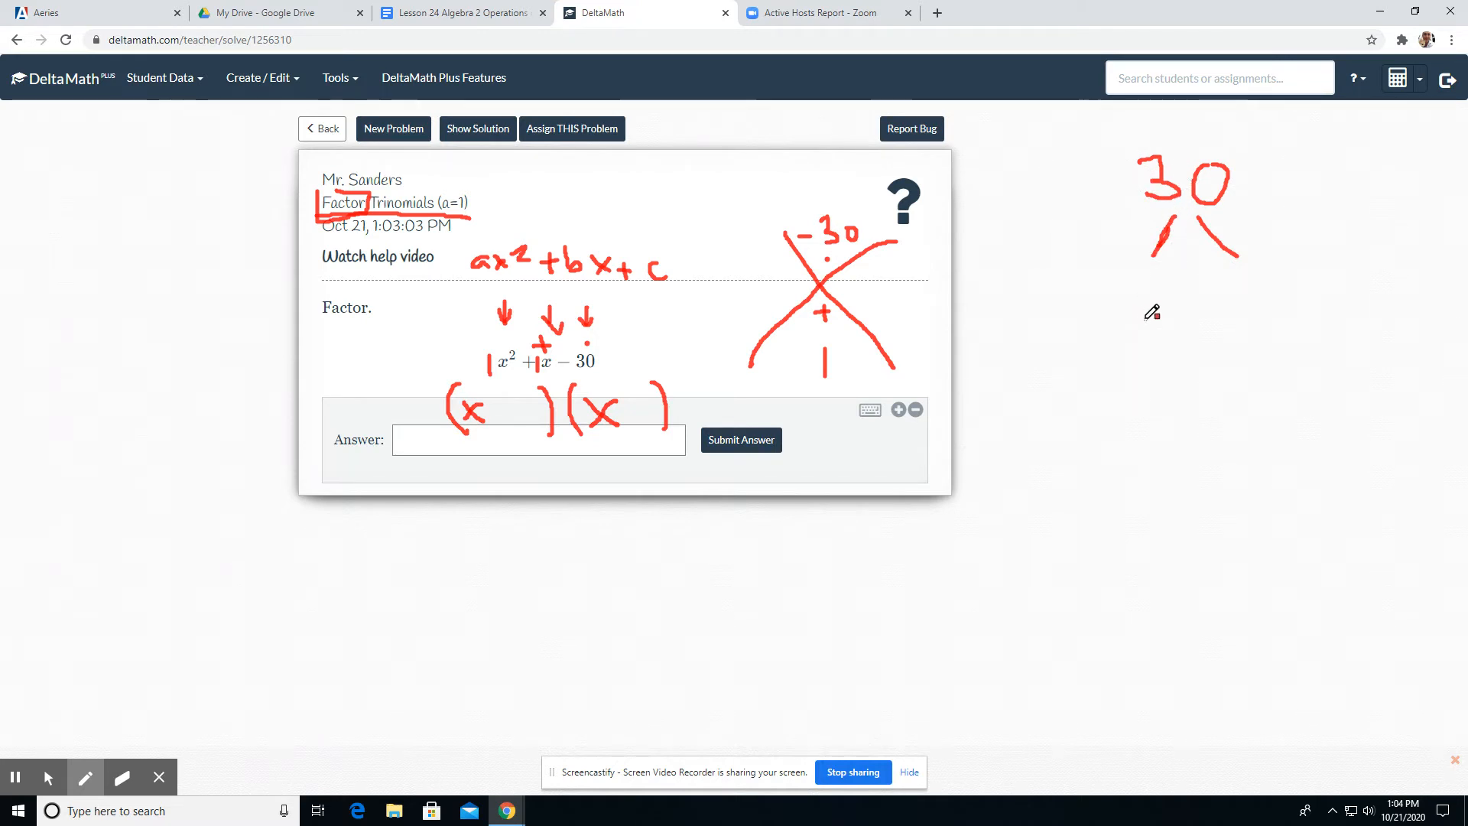
{"action": "mouse_move", "coordinate": [1161, 250]}
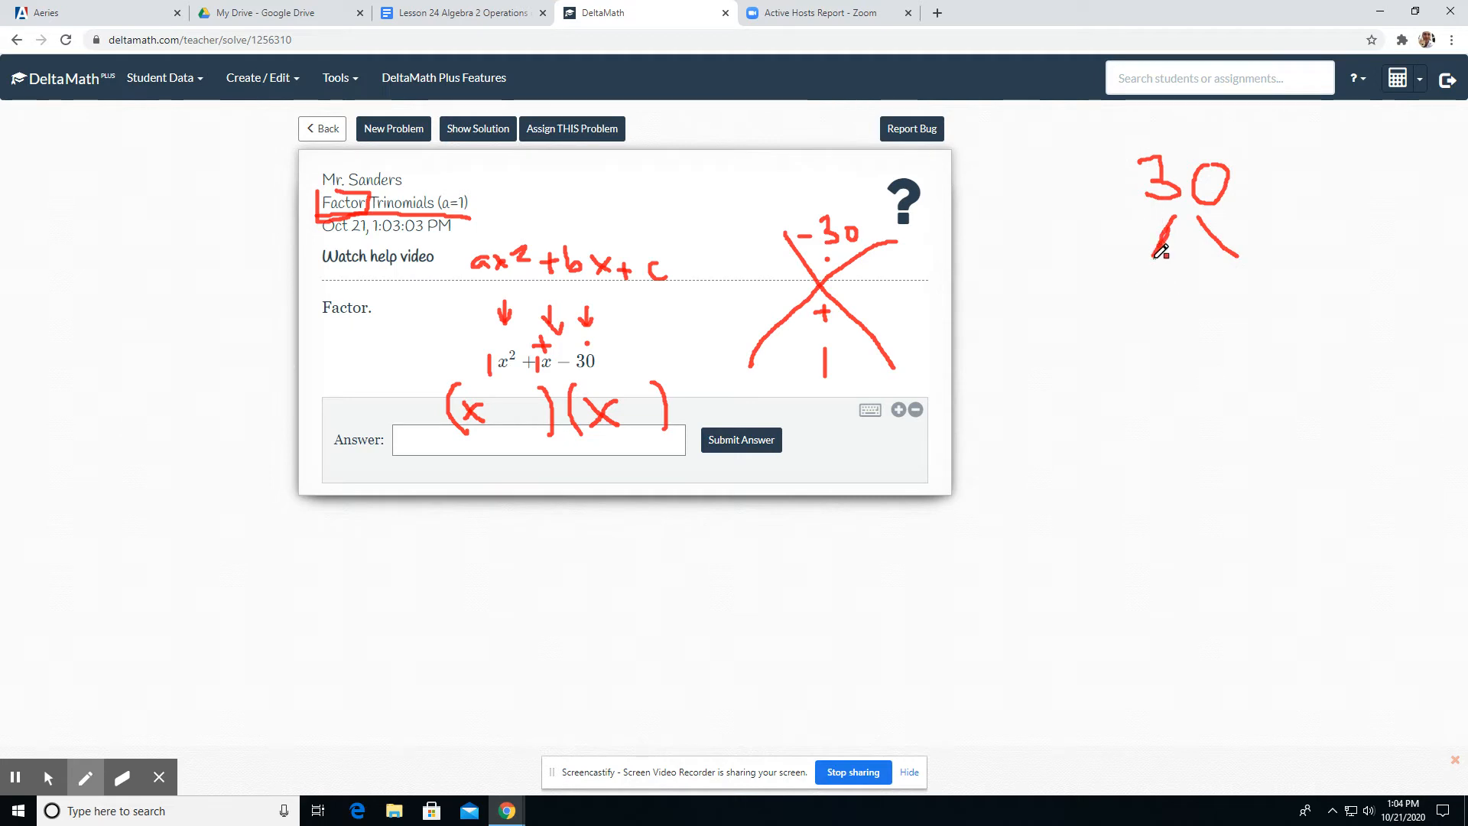
{"action": "mouse_move", "coordinate": [1233, 412]}
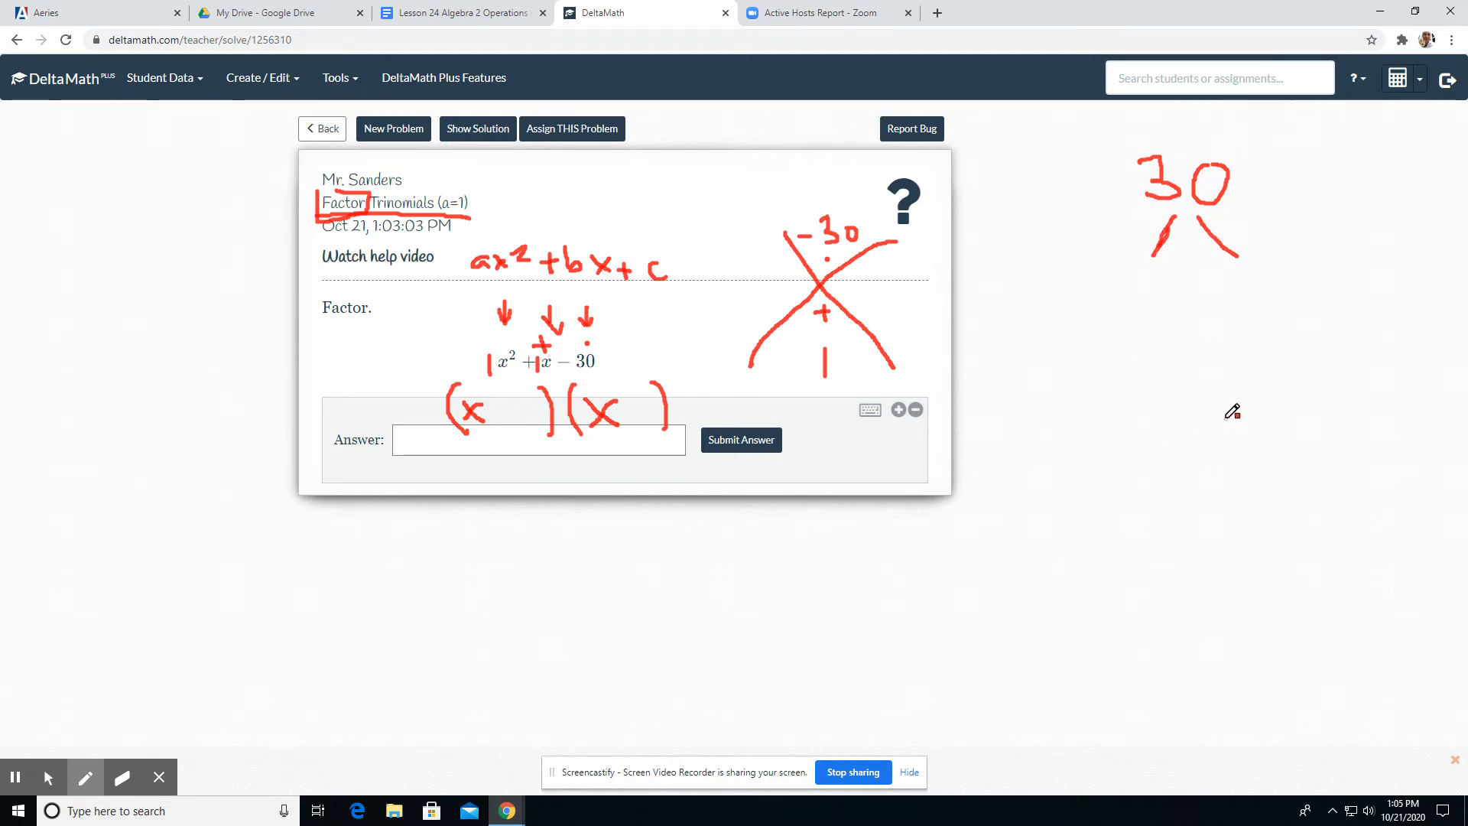
{"action": "mouse_move", "coordinate": [1225, 320]}
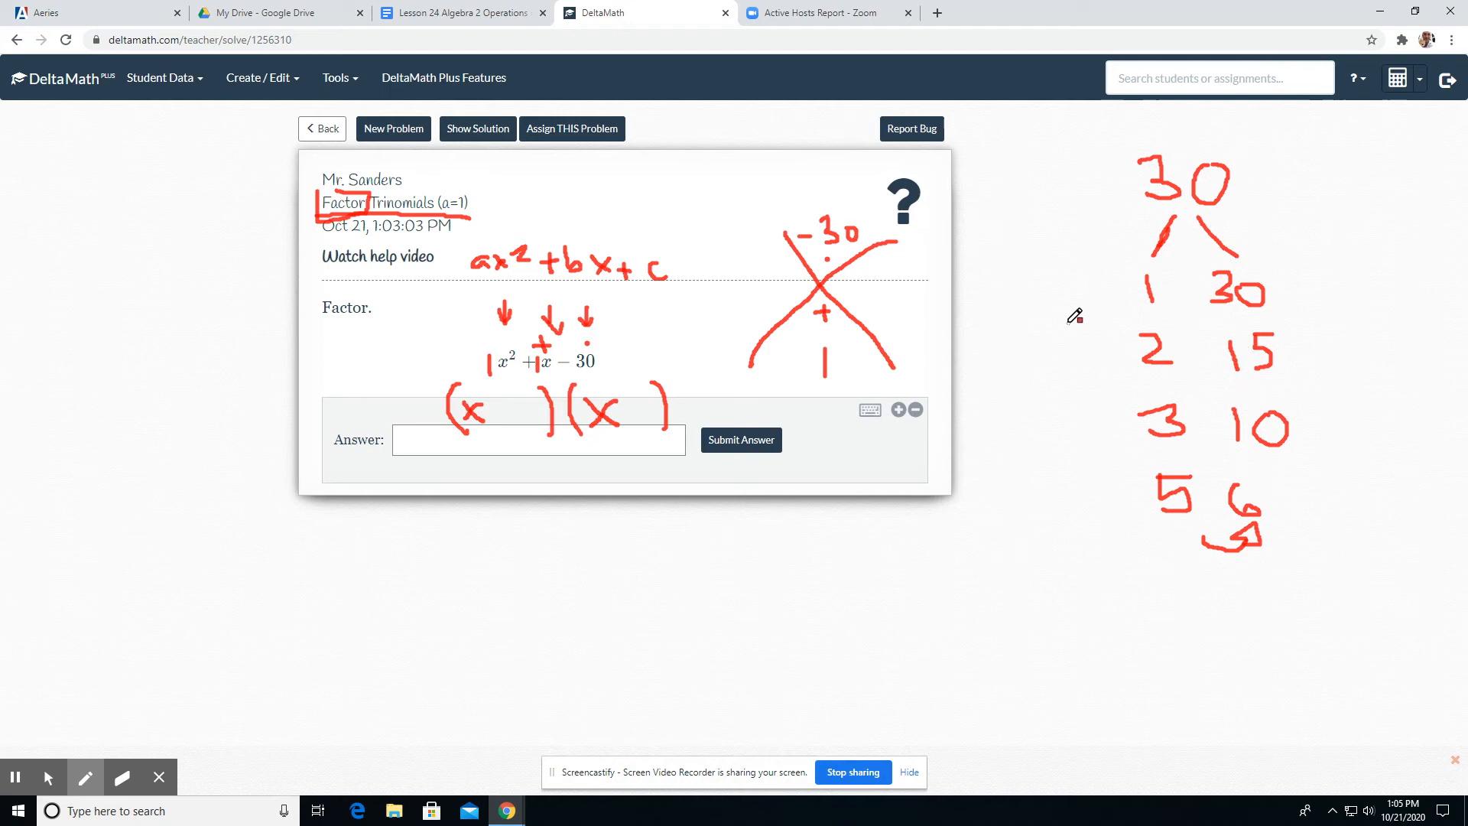
{"action": "mouse_move", "coordinate": [1106, 489]}
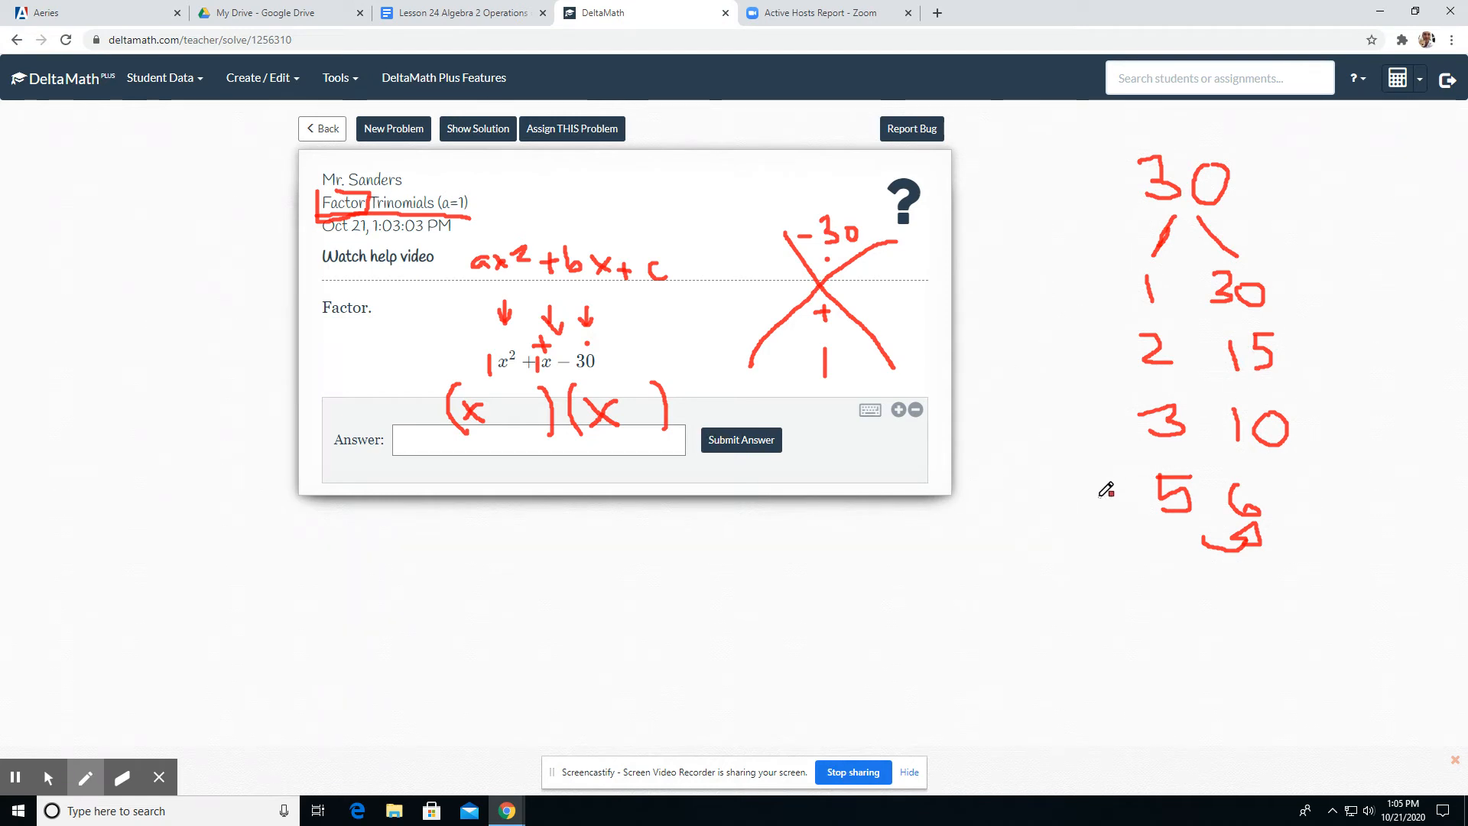
{"action": "mouse_move", "coordinate": [1161, 293]}
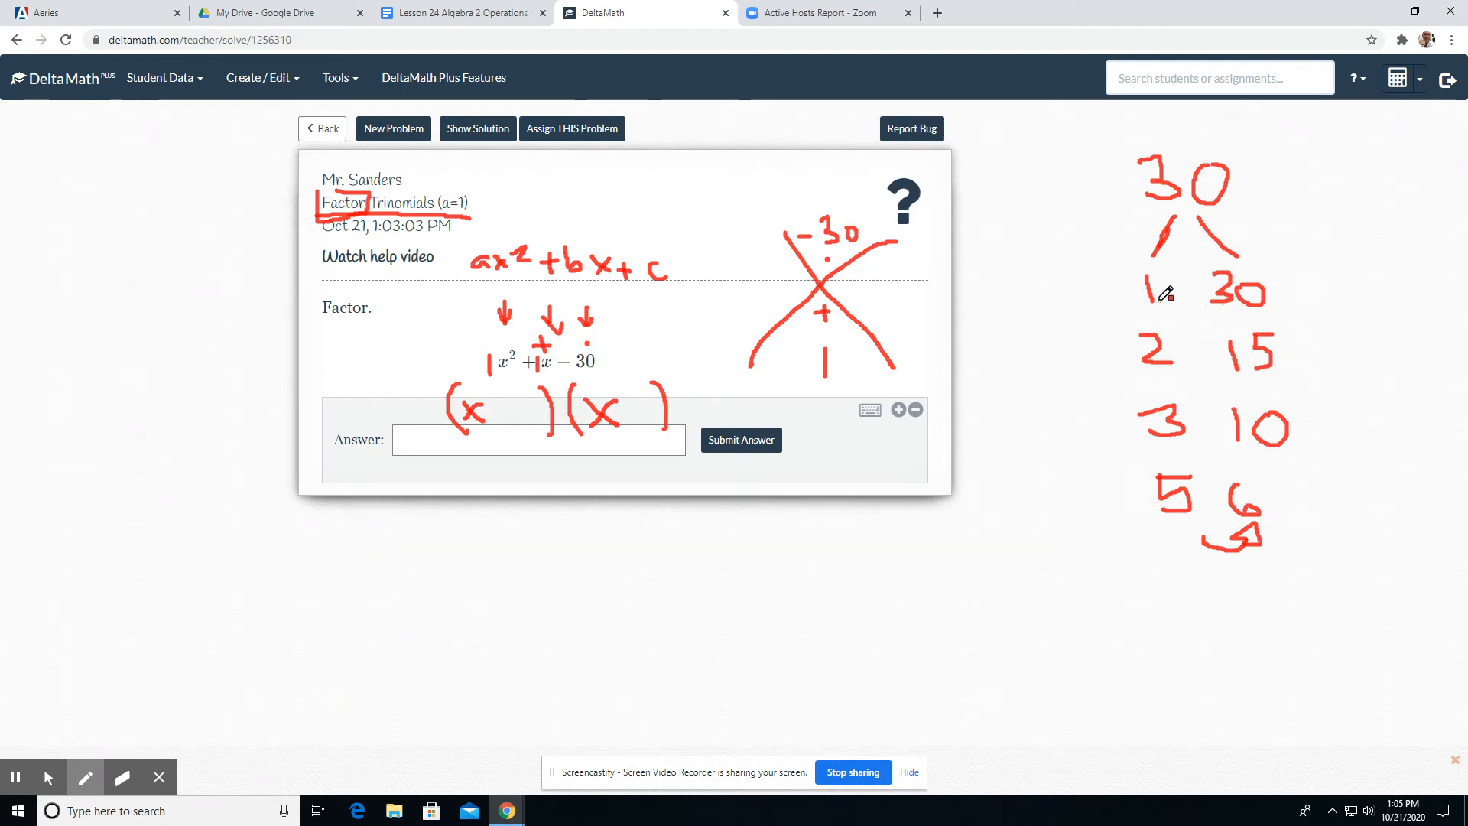
{"action": "mouse_move", "coordinate": [595, 391]}
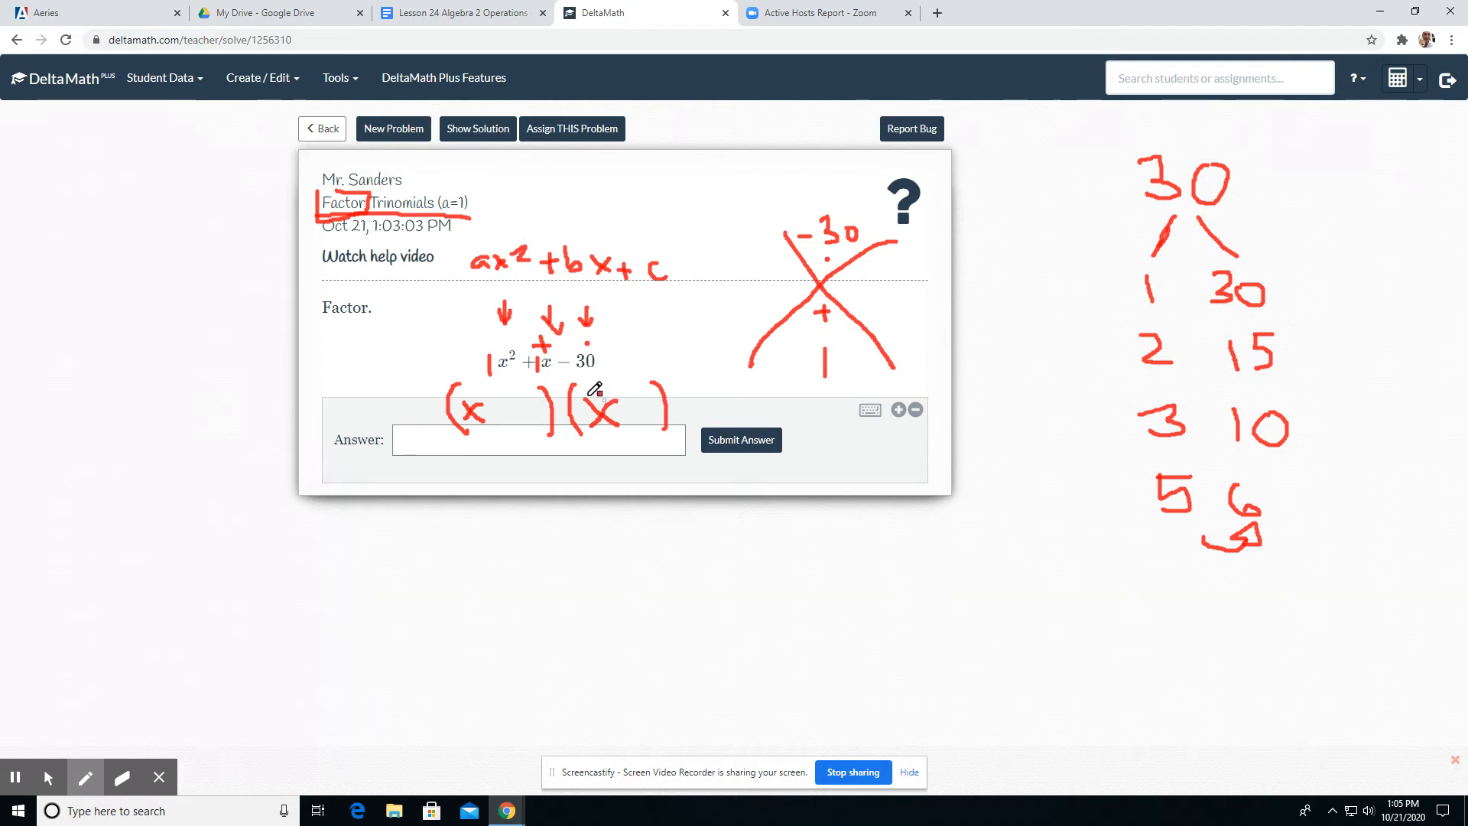
{"action": "mouse_move", "coordinate": [871, 571]}
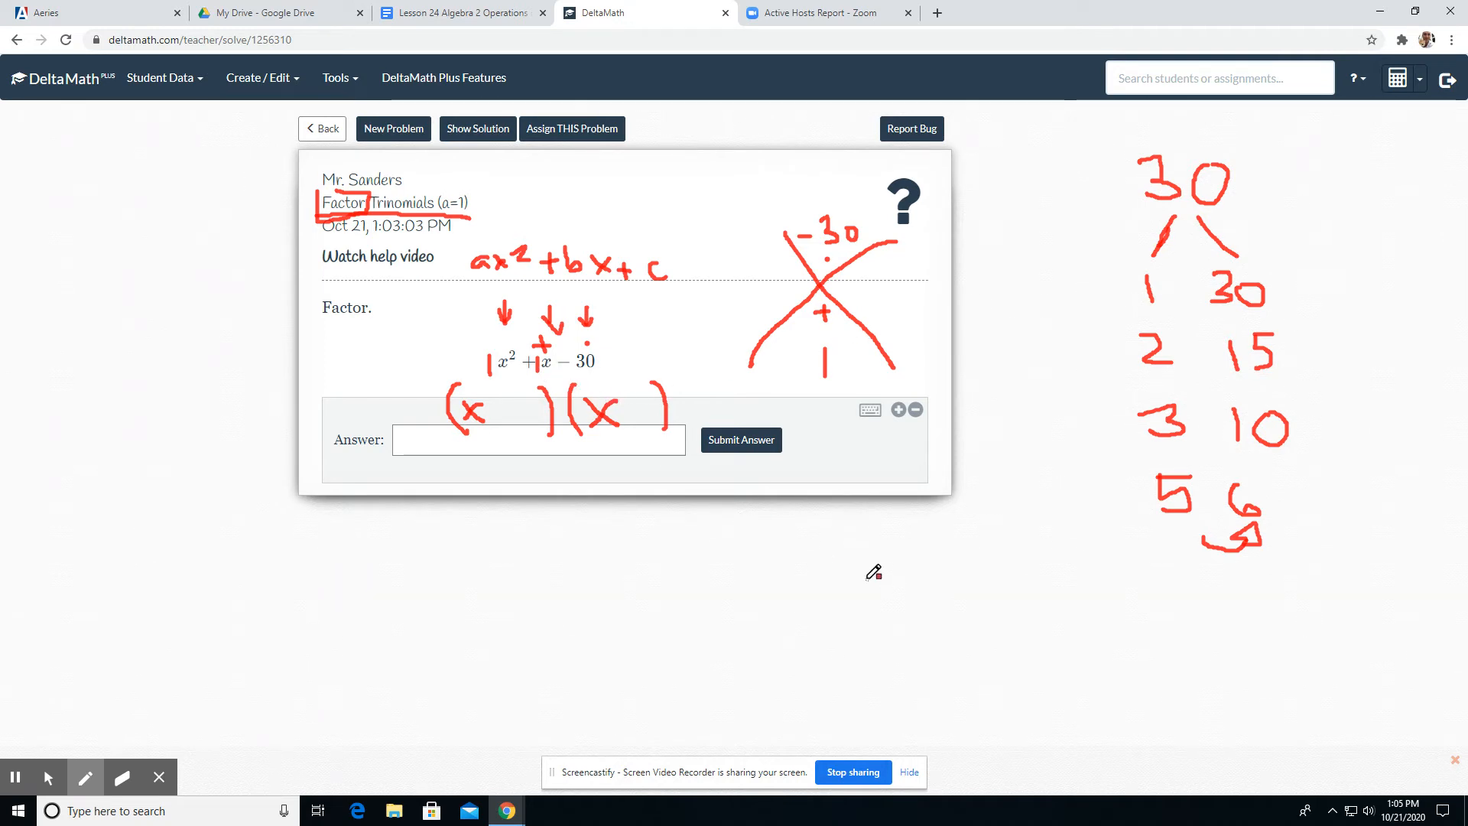
{"action": "mouse_move", "coordinate": [826, 256]}
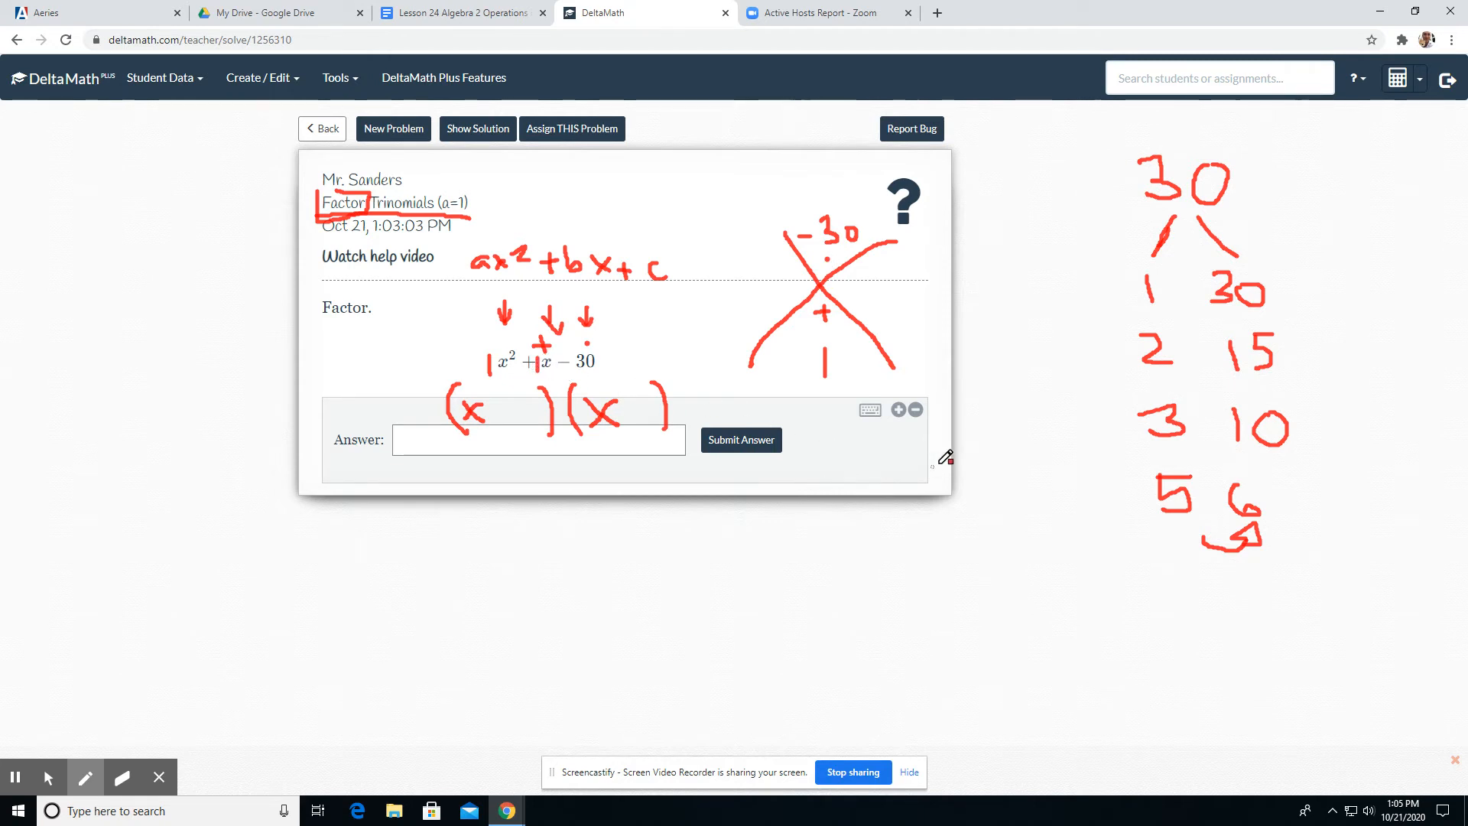
{"action": "mouse_move", "coordinate": [1139, 409]}
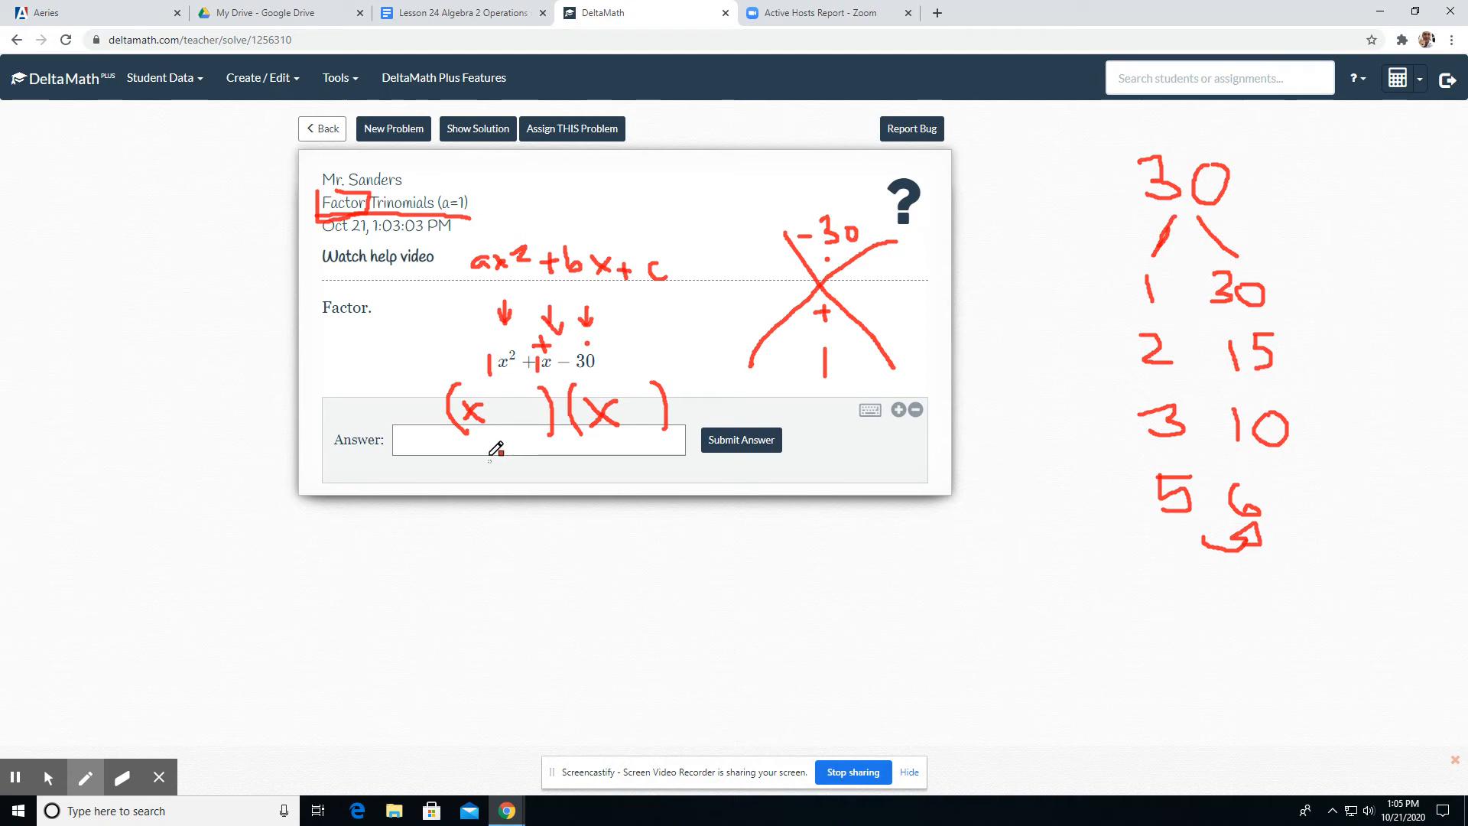
{"action": "mouse_move", "coordinate": [1193, 455]}
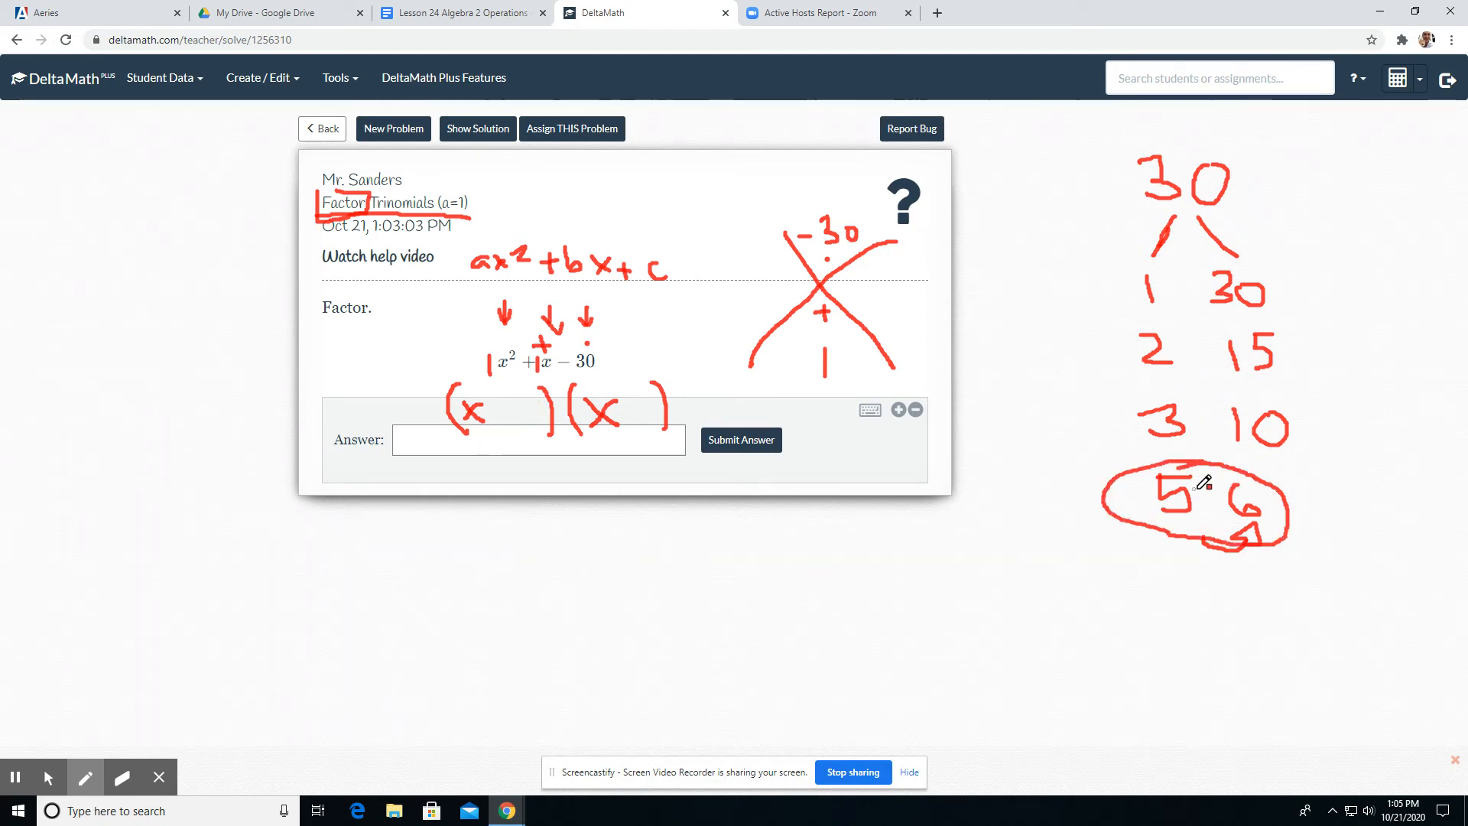
{"action": "mouse_move", "coordinate": [779, 312]}
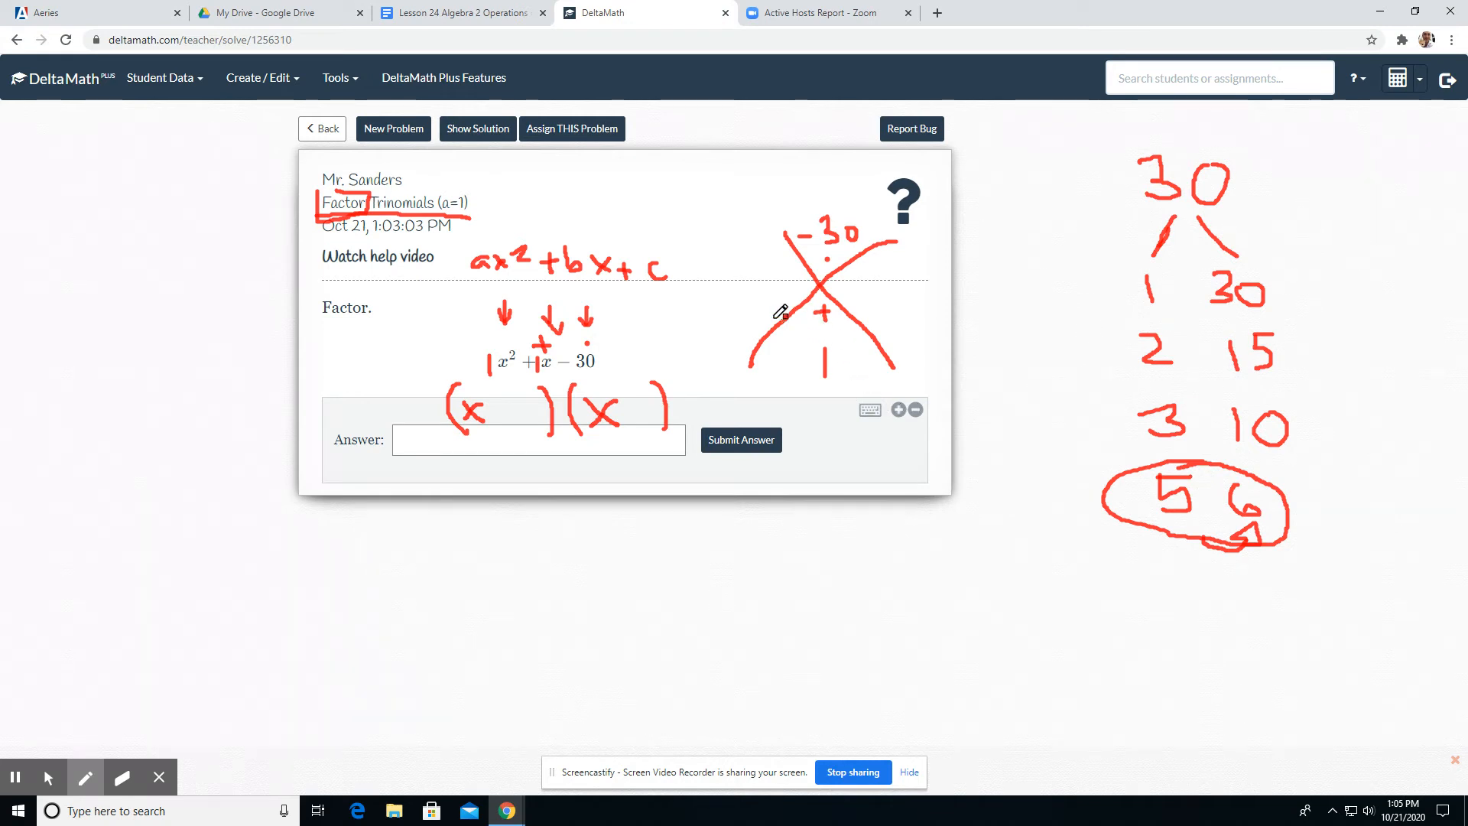
{"action": "mouse_move", "coordinate": [550, 359]}
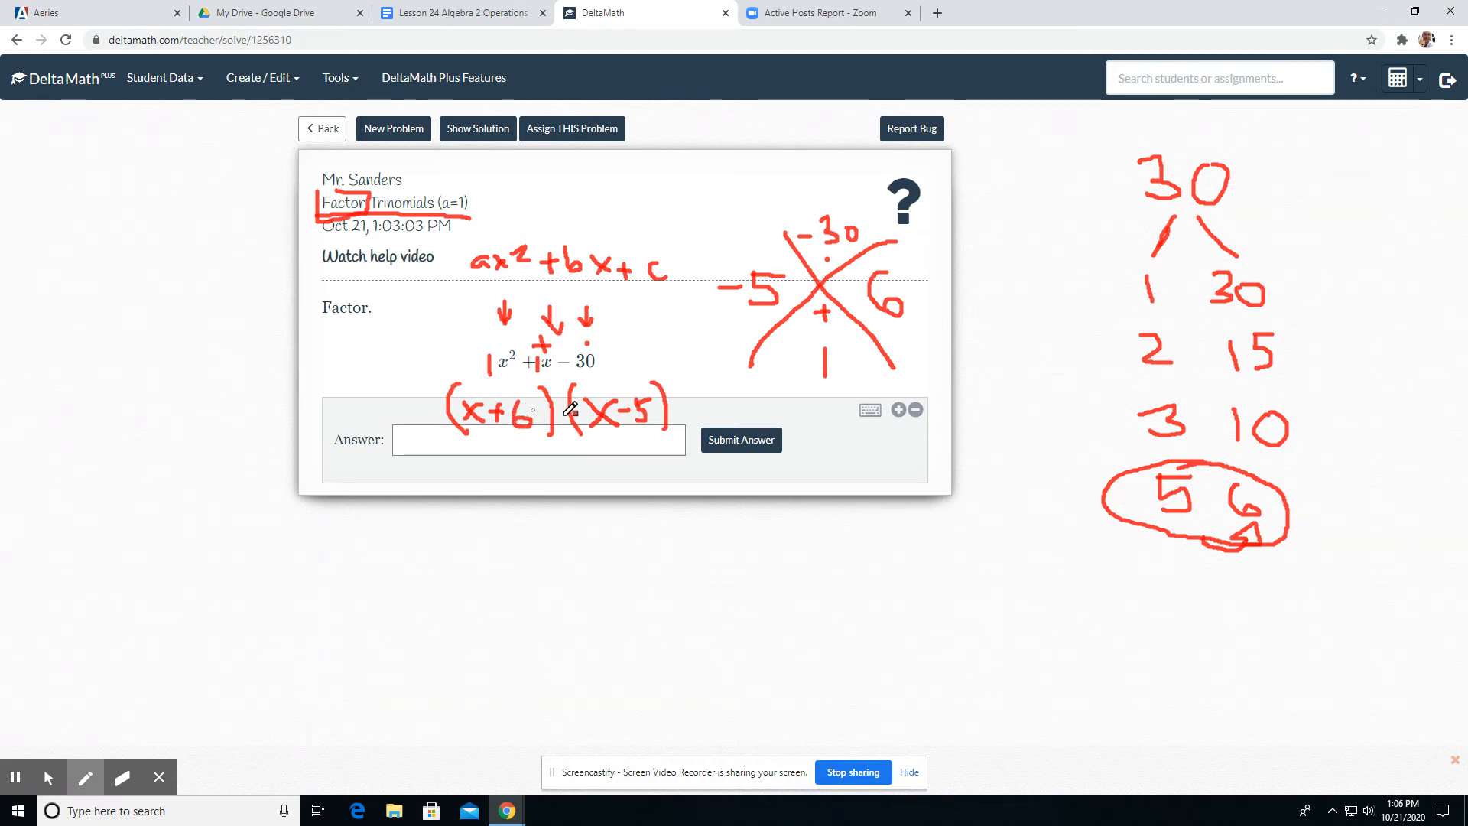
{"action": "mouse_move", "coordinate": [533, 476]}
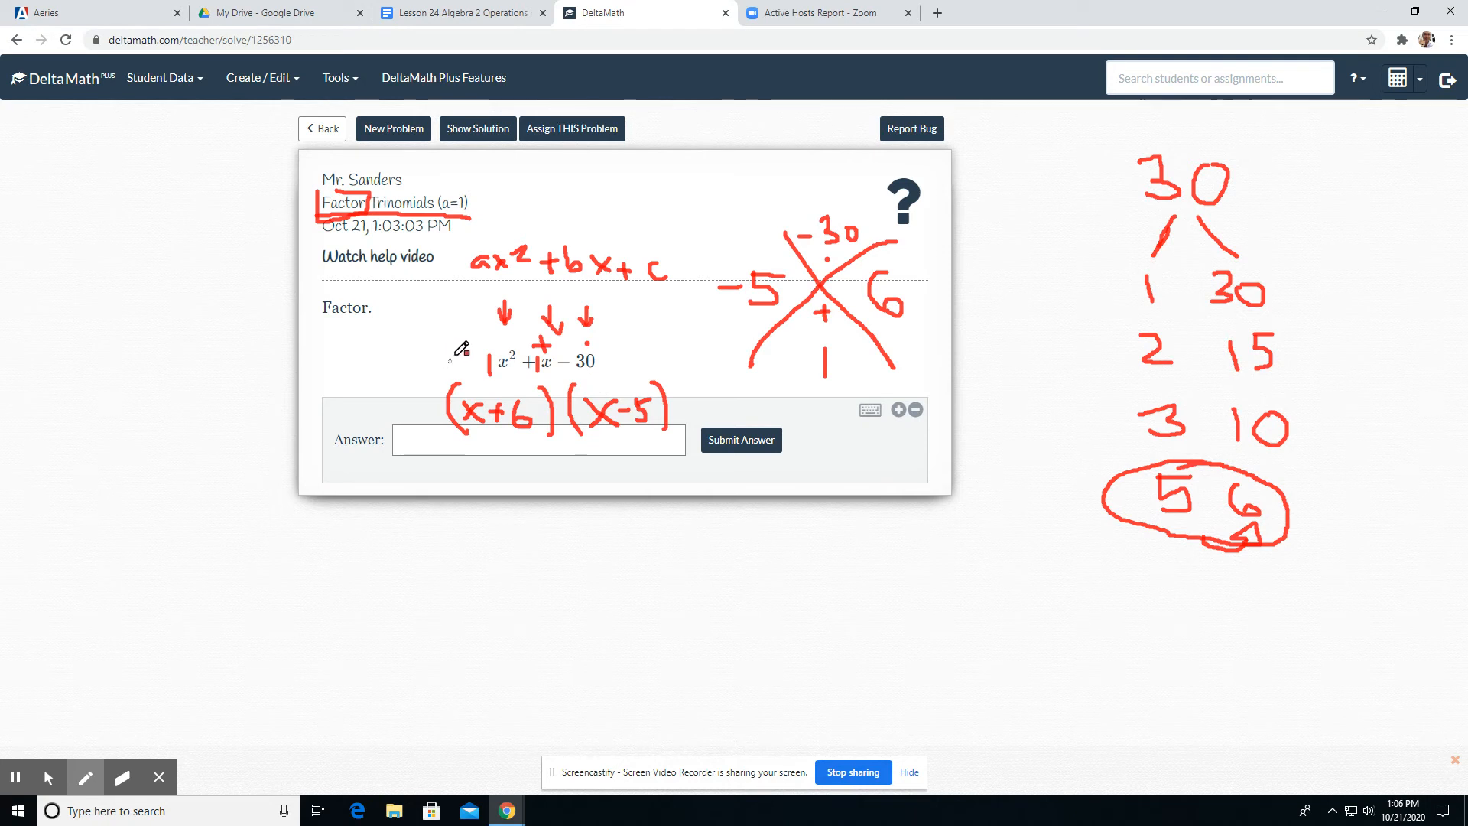
{"action": "mouse_move", "coordinate": [520, 246]}
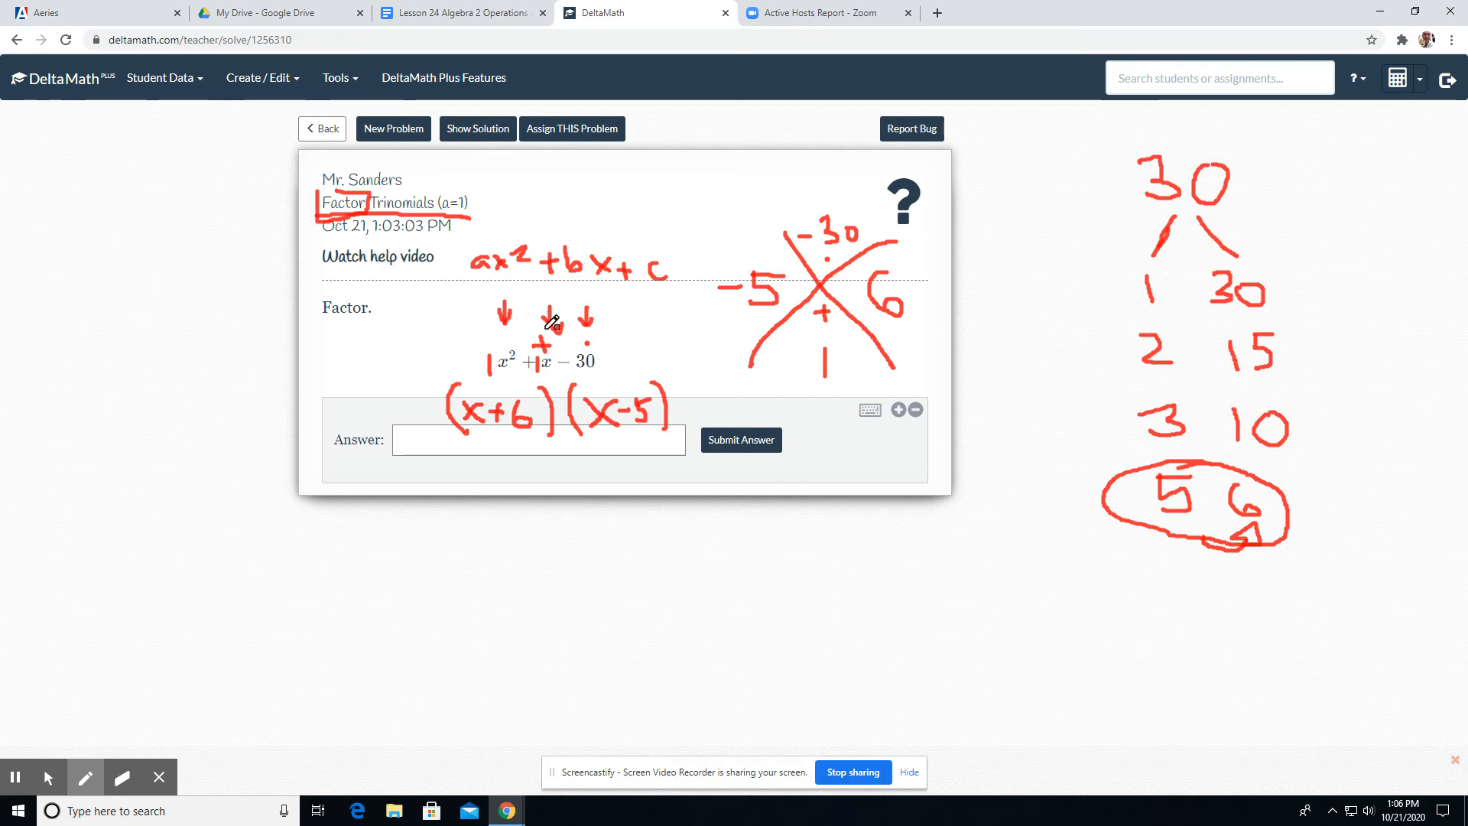
{"action": "mouse_move", "coordinate": [585, 372]}
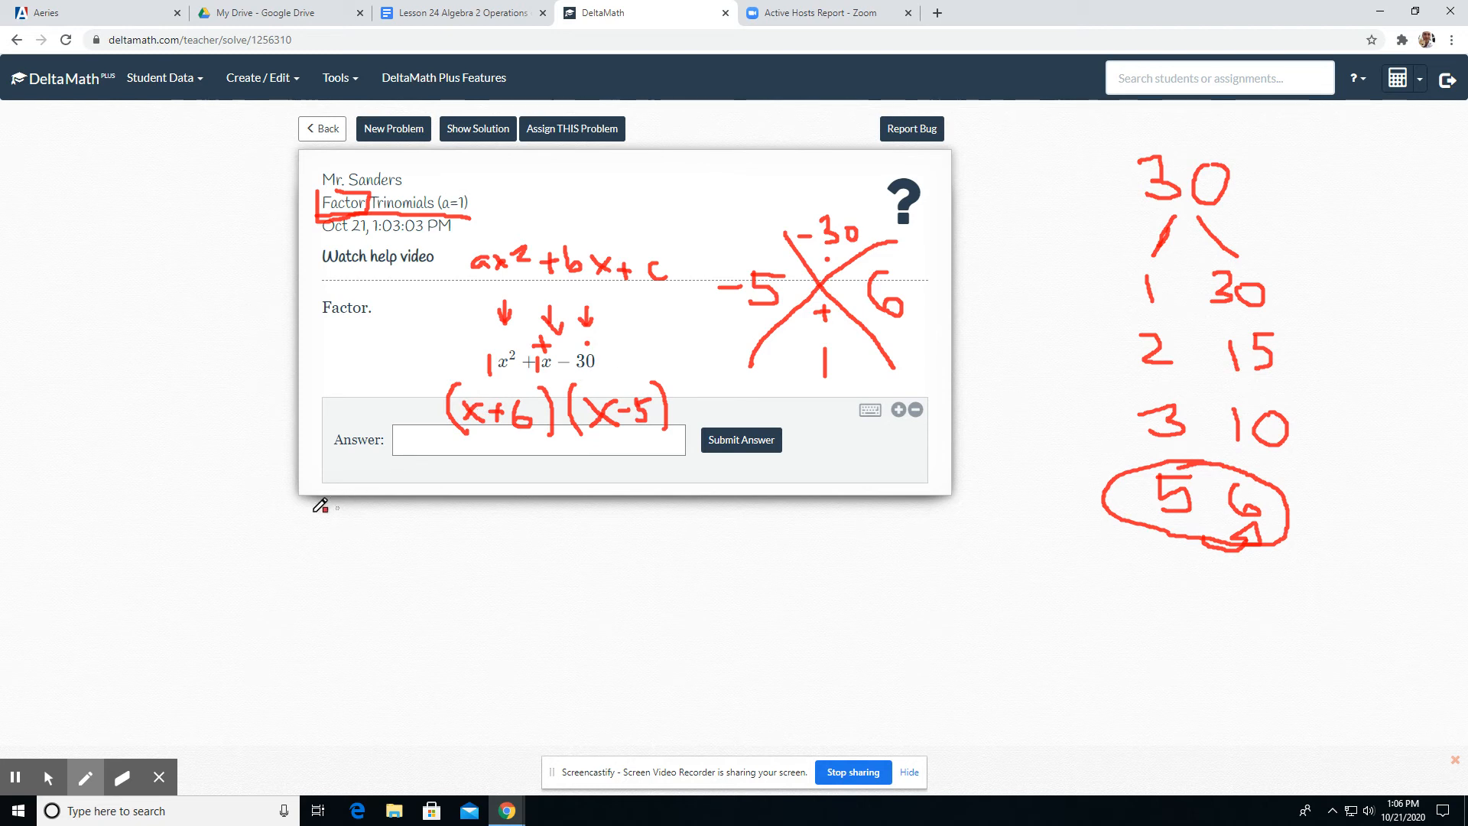
Enter the answer (x+6)(x−5) and submit it
{"action": "left_click", "coordinate": [539, 439]}
{"action": "type", "text": "( "}
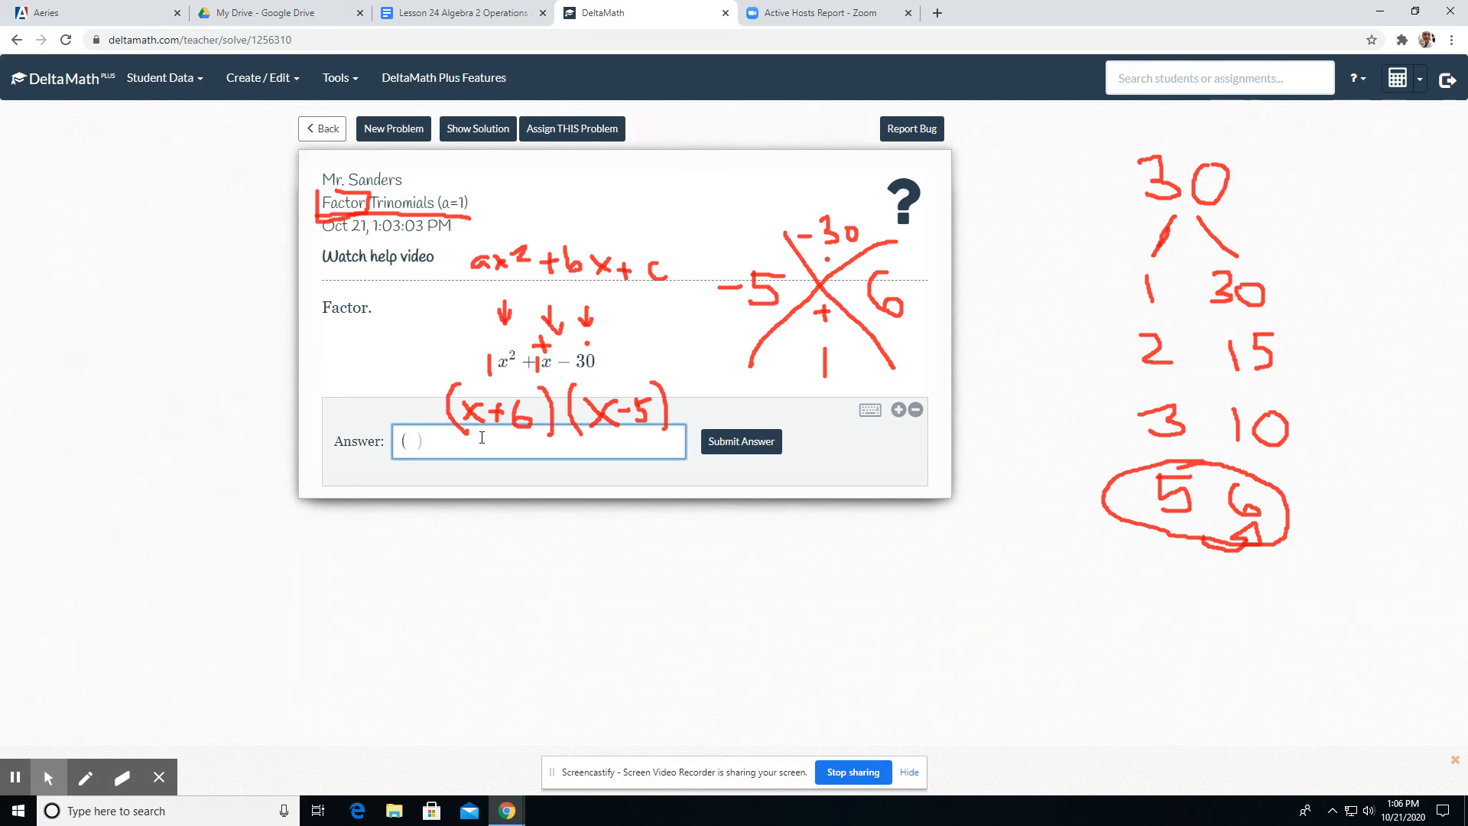
{"action": "type", "text": "x +"}
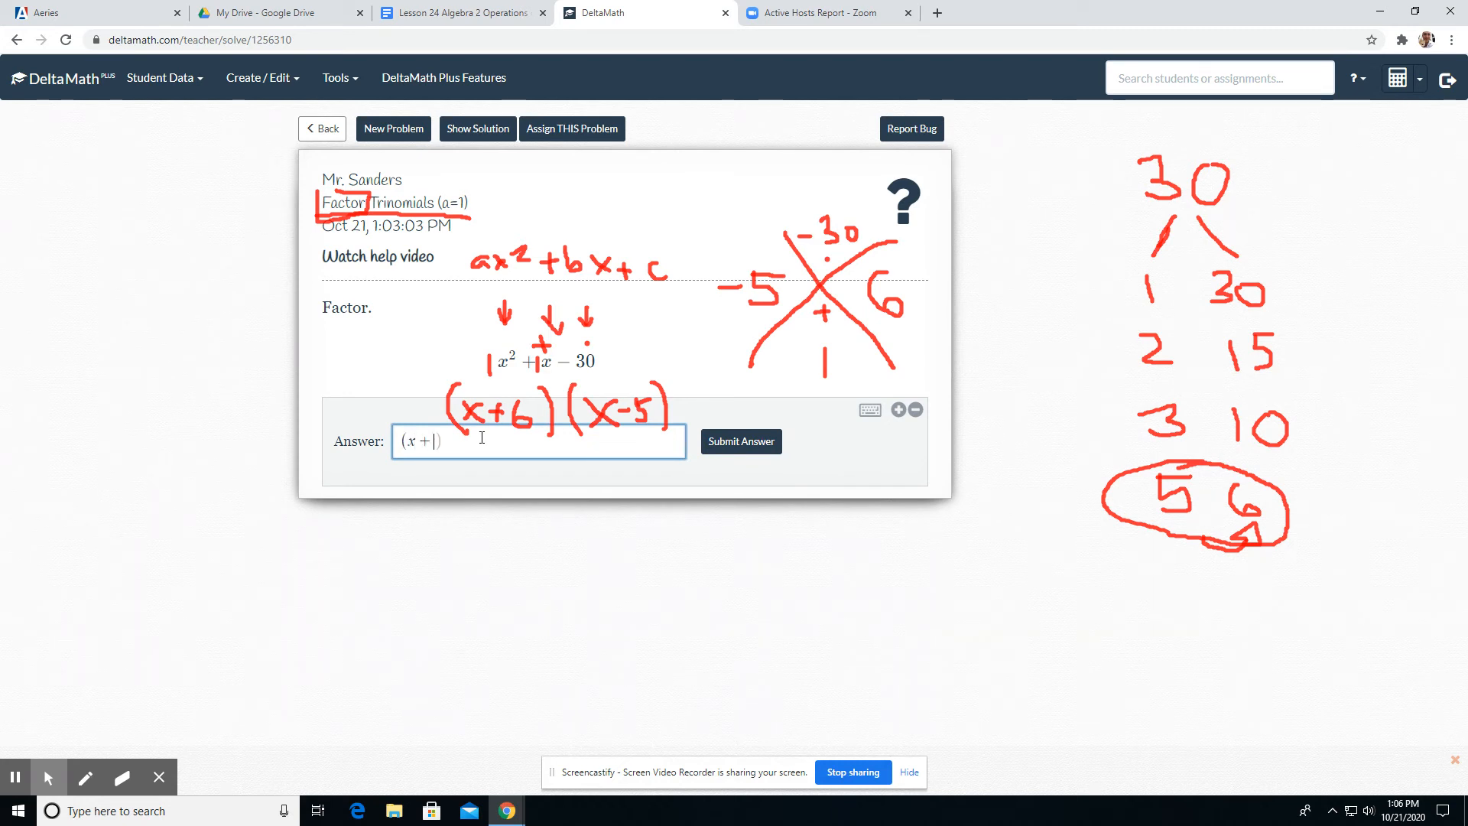
{"action": "type", "text": "6)"}
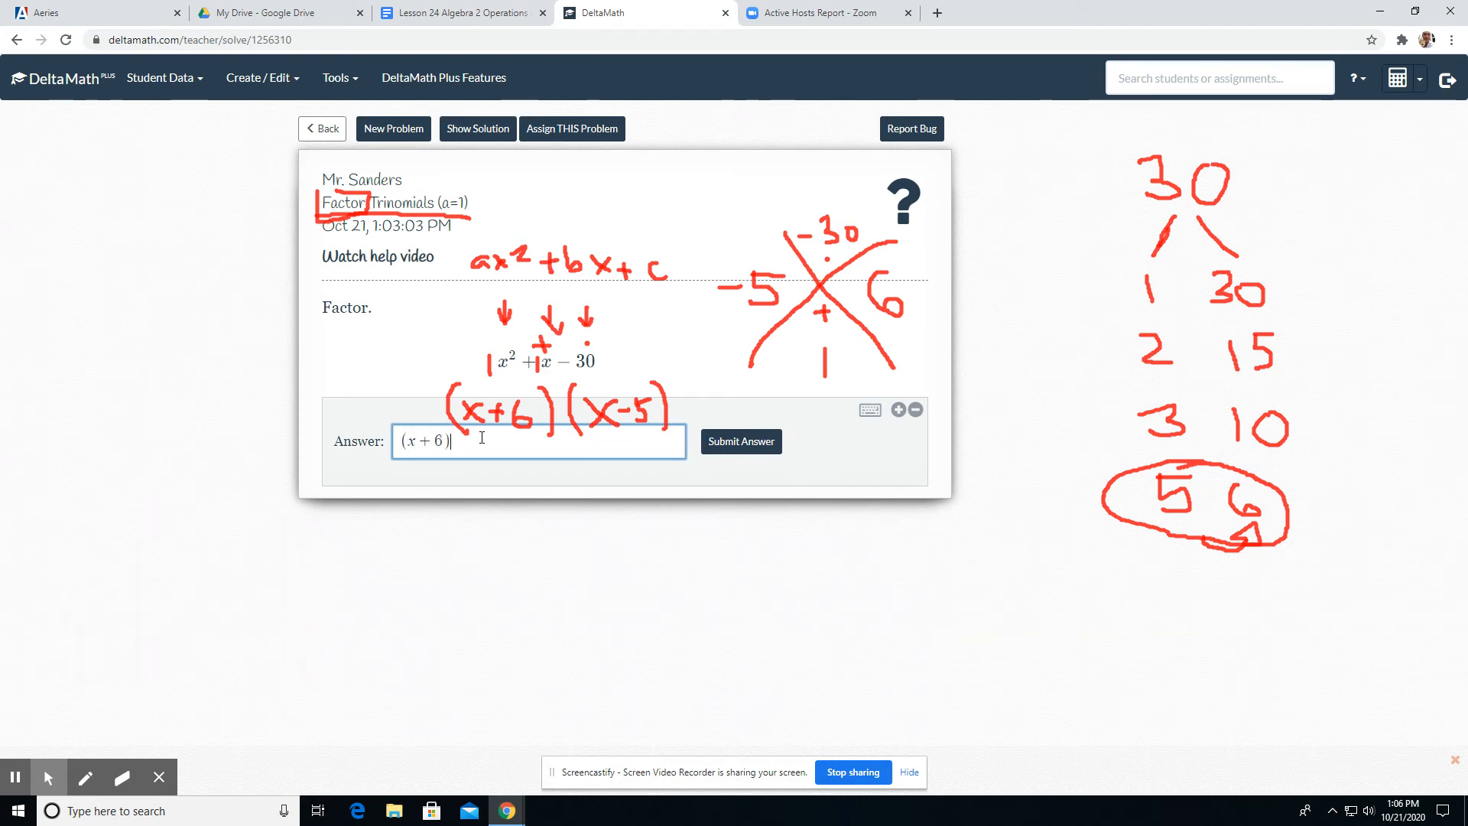
{"action": "type", "text": "(x)"}
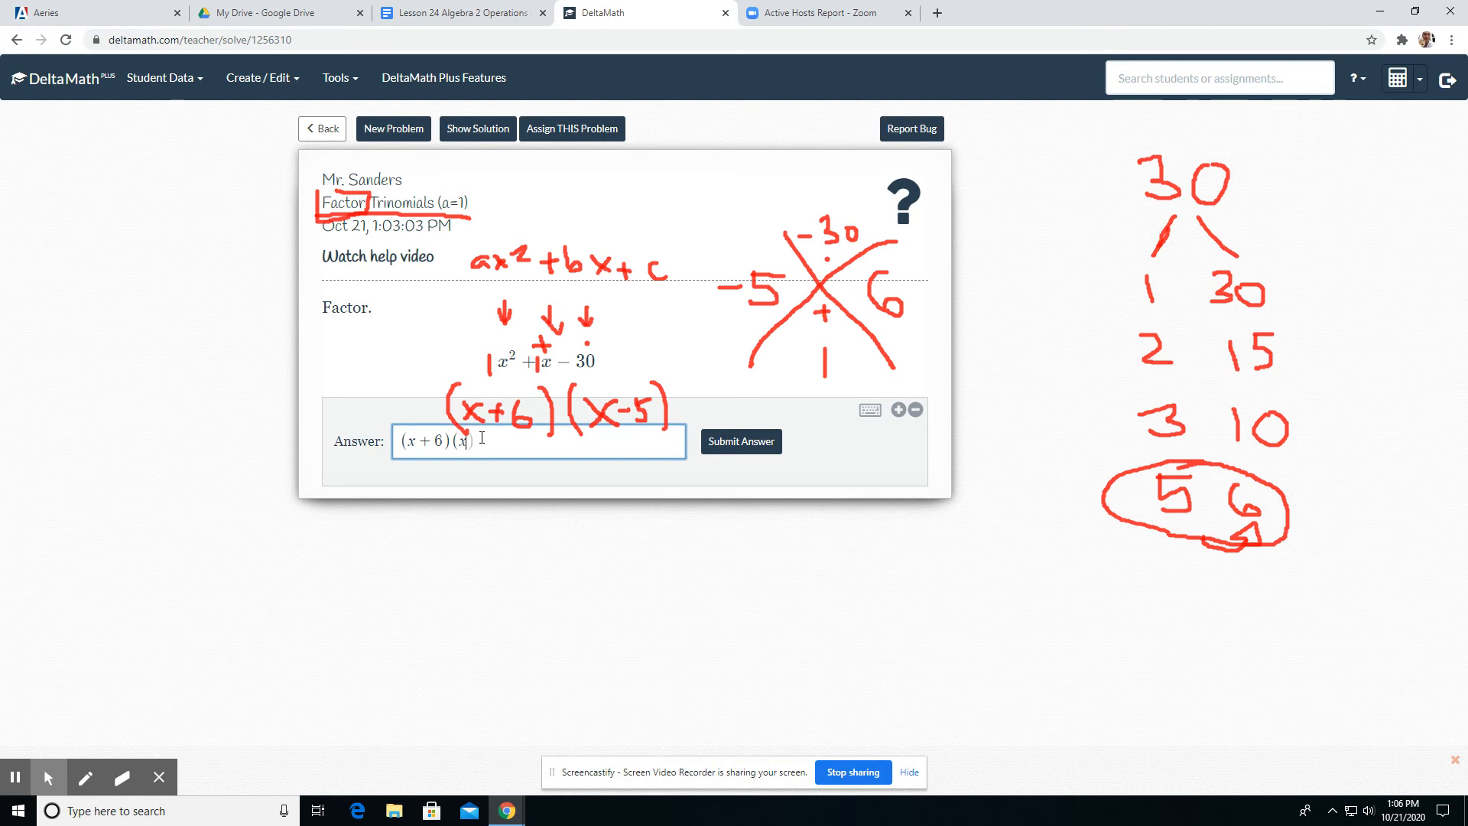
{"action": "type", "text": "-5)"}
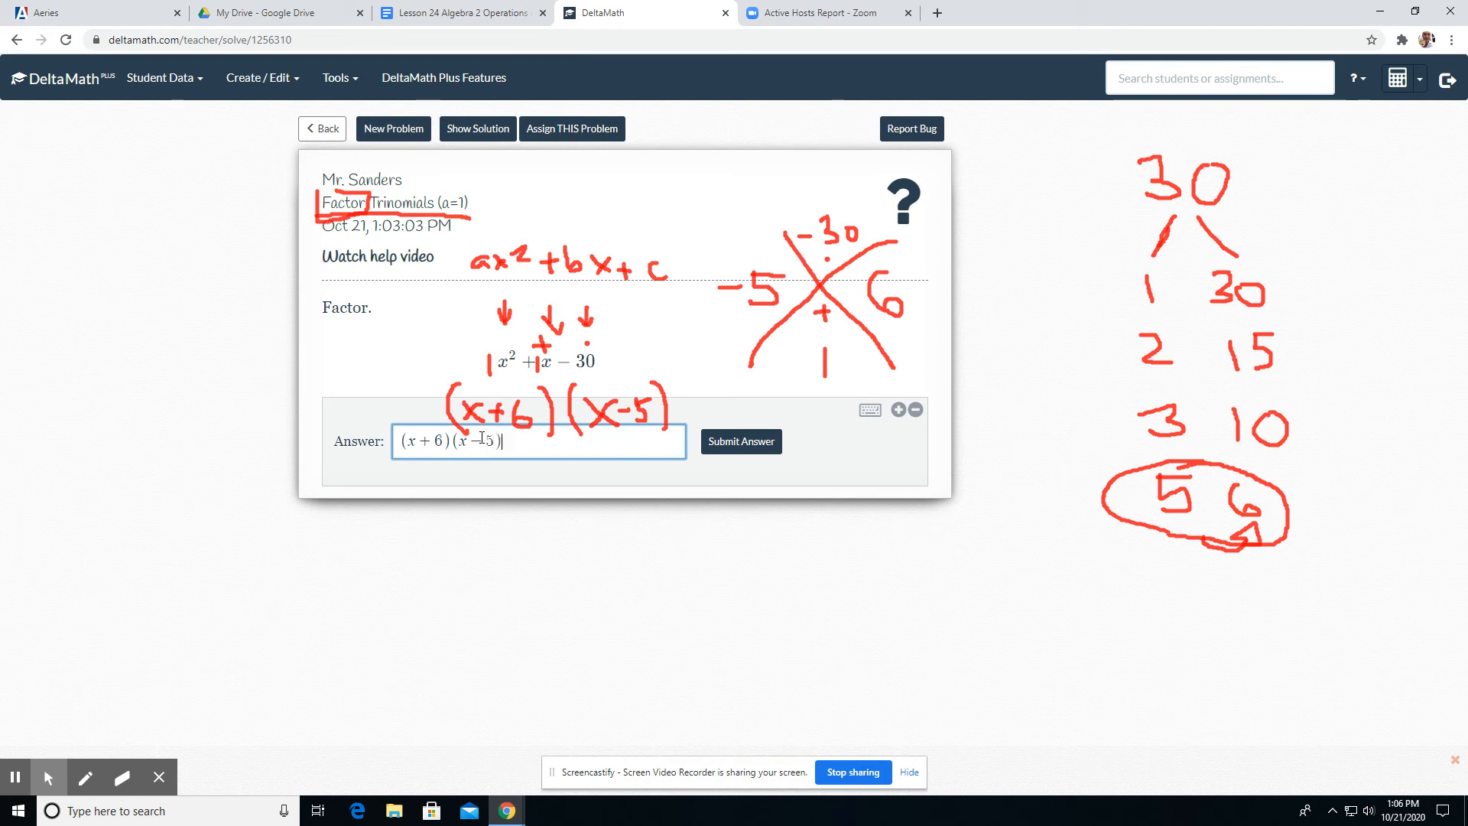
{"action": "left_click", "coordinate": [740, 441]}
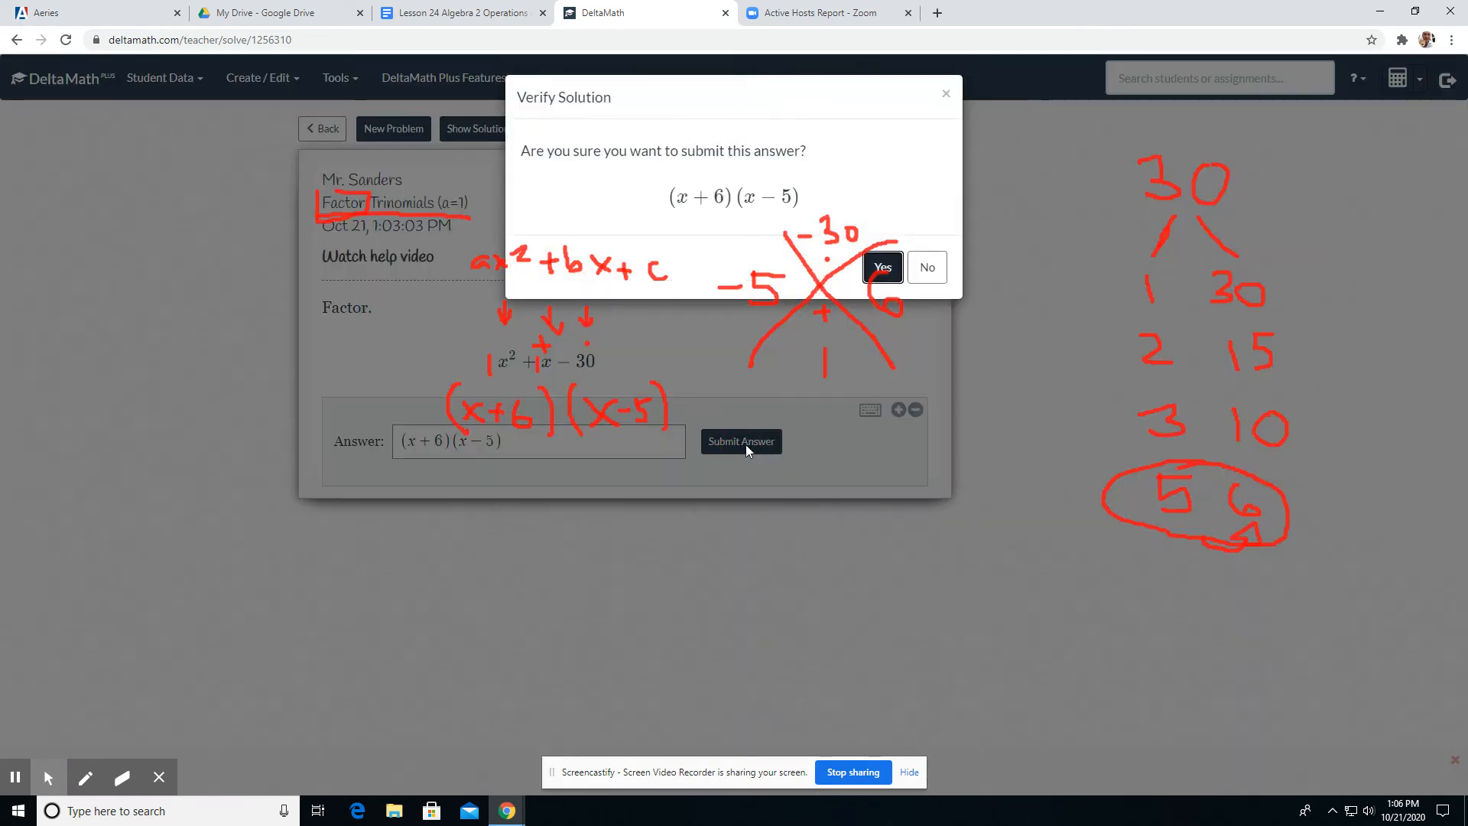
Confirm (x+6)(x−5), review the worked solution, and load new problem x²+5x−6
{"action": "left_click", "coordinate": [880, 267]}
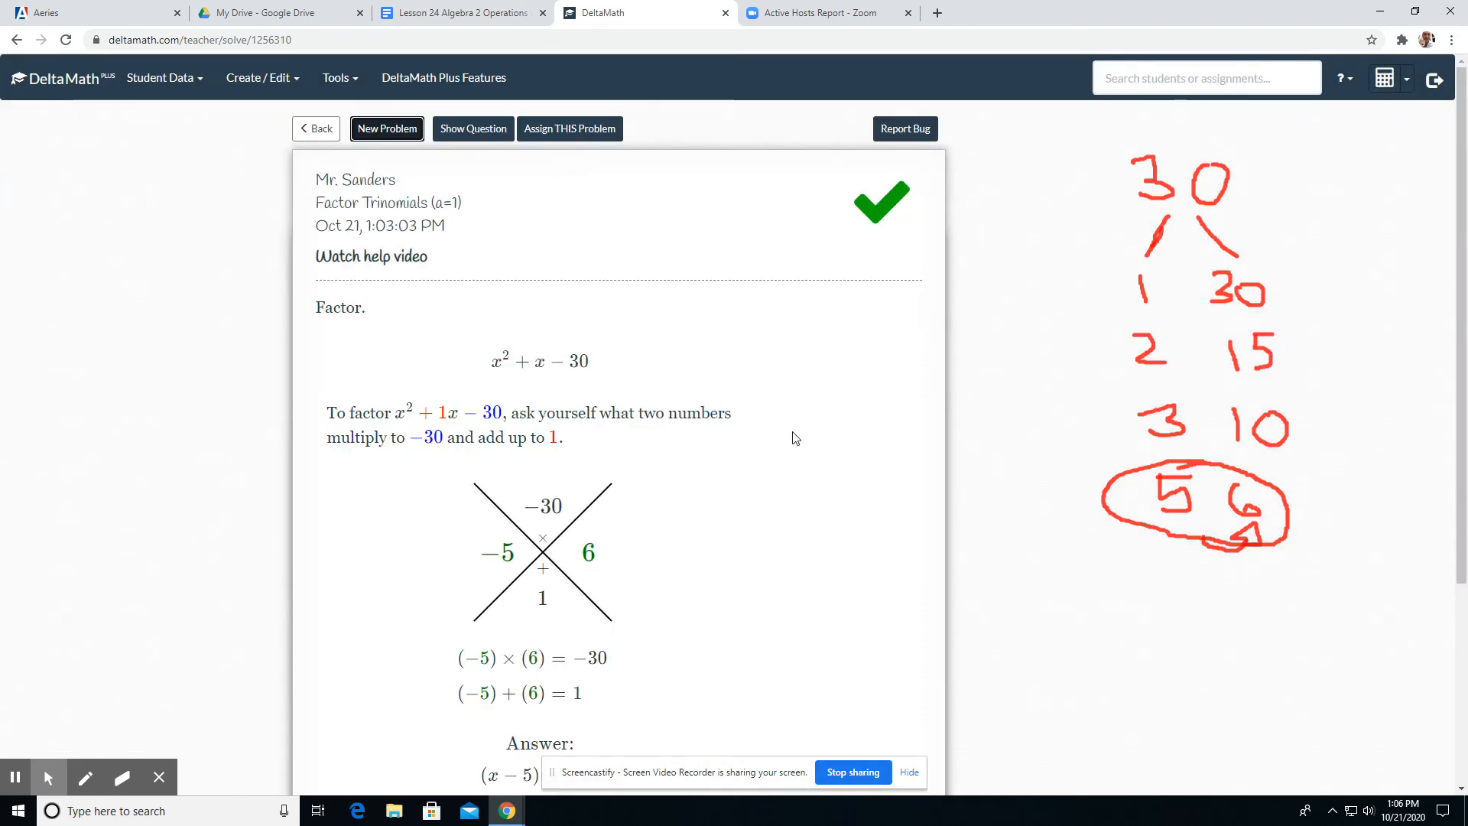
{"action": "mouse_move", "coordinate": [551, 618]}
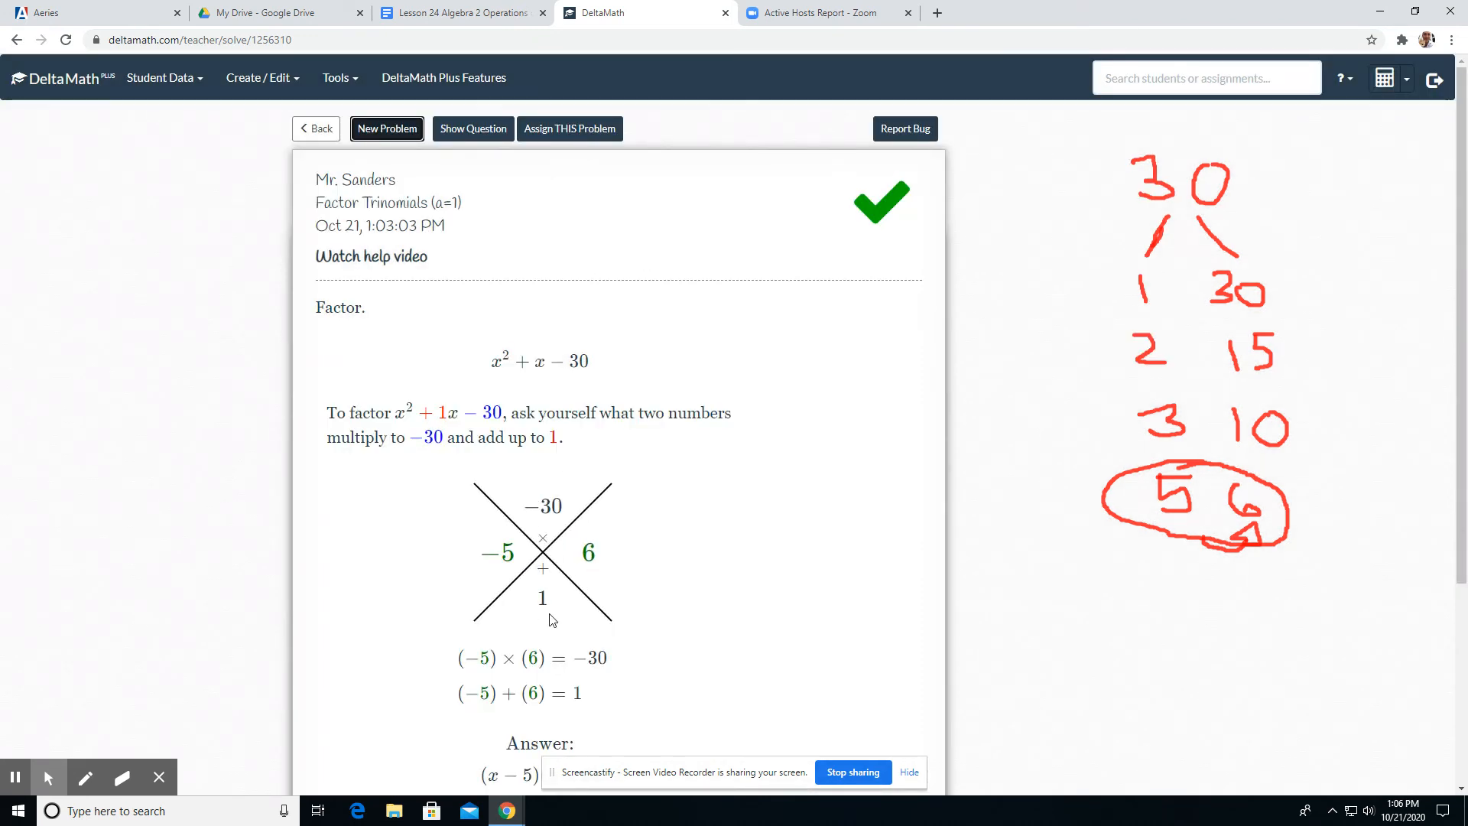
{"action": "scroll", "scroll_direction": "down", "scroll_amount": 3}
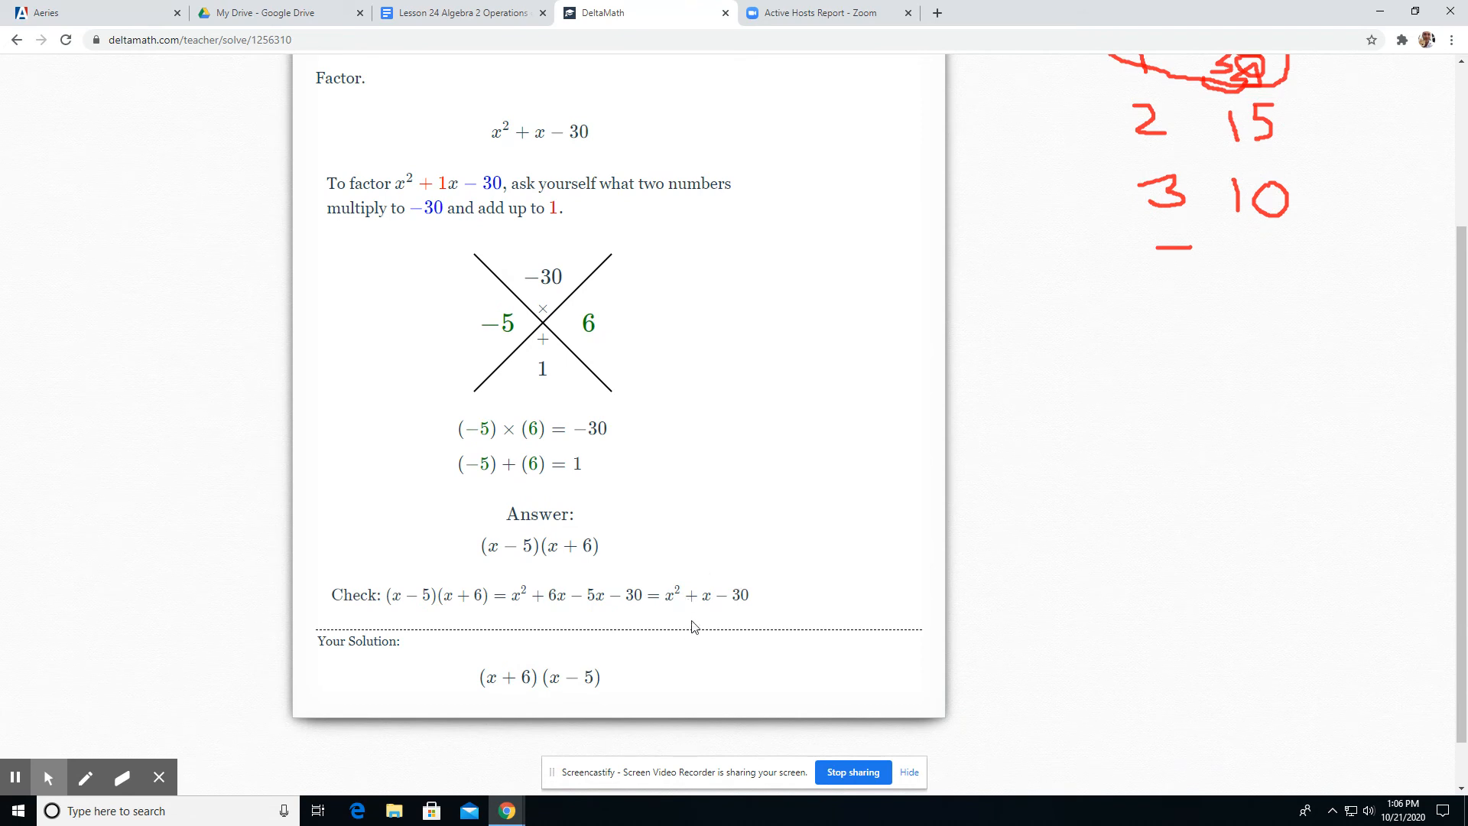
{"action": "mouse_move", "coordinate": [703, 573]}
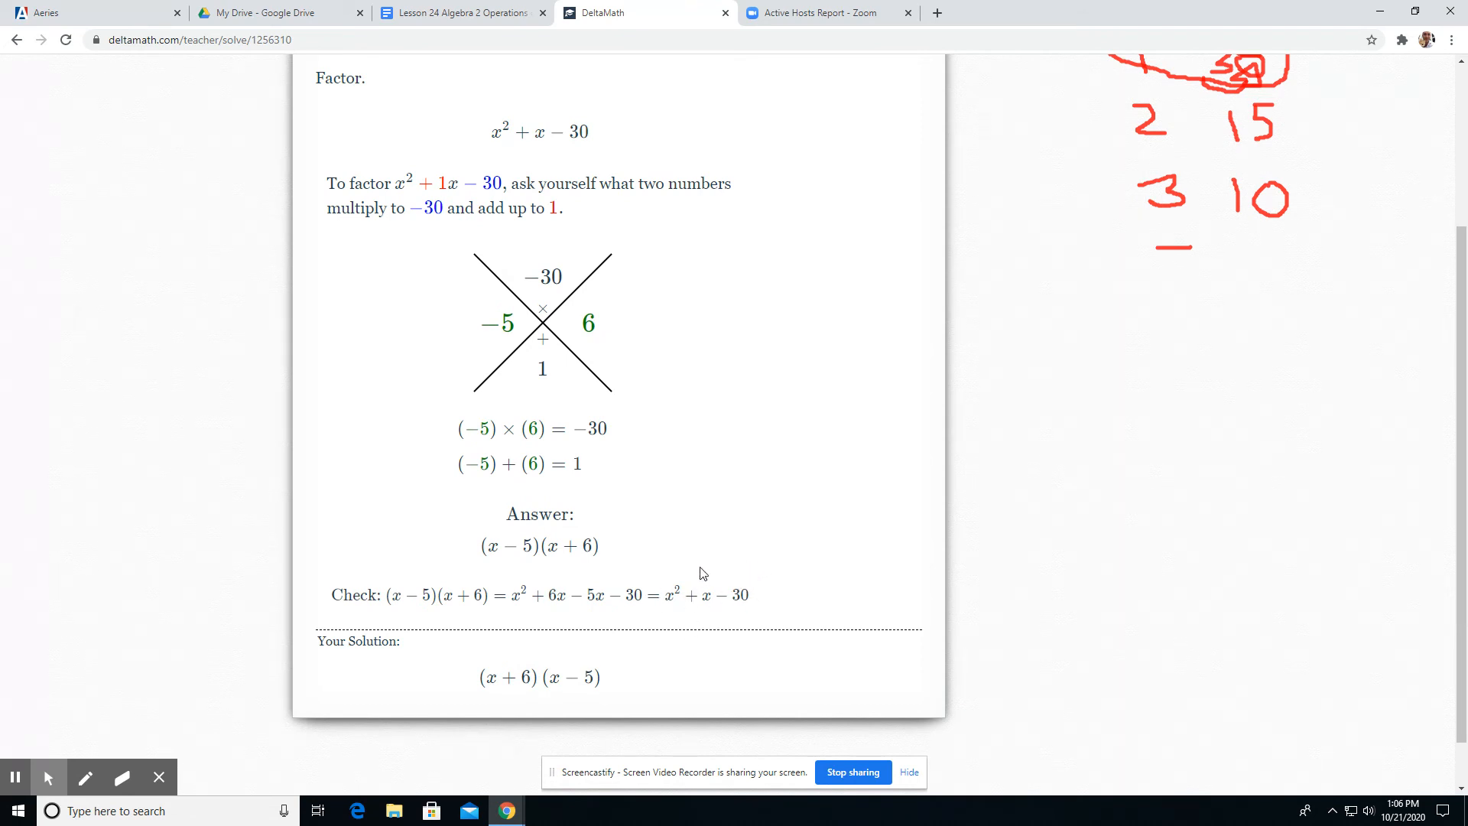
{"action": "mouse_move", "coordinate": [655, 615]}
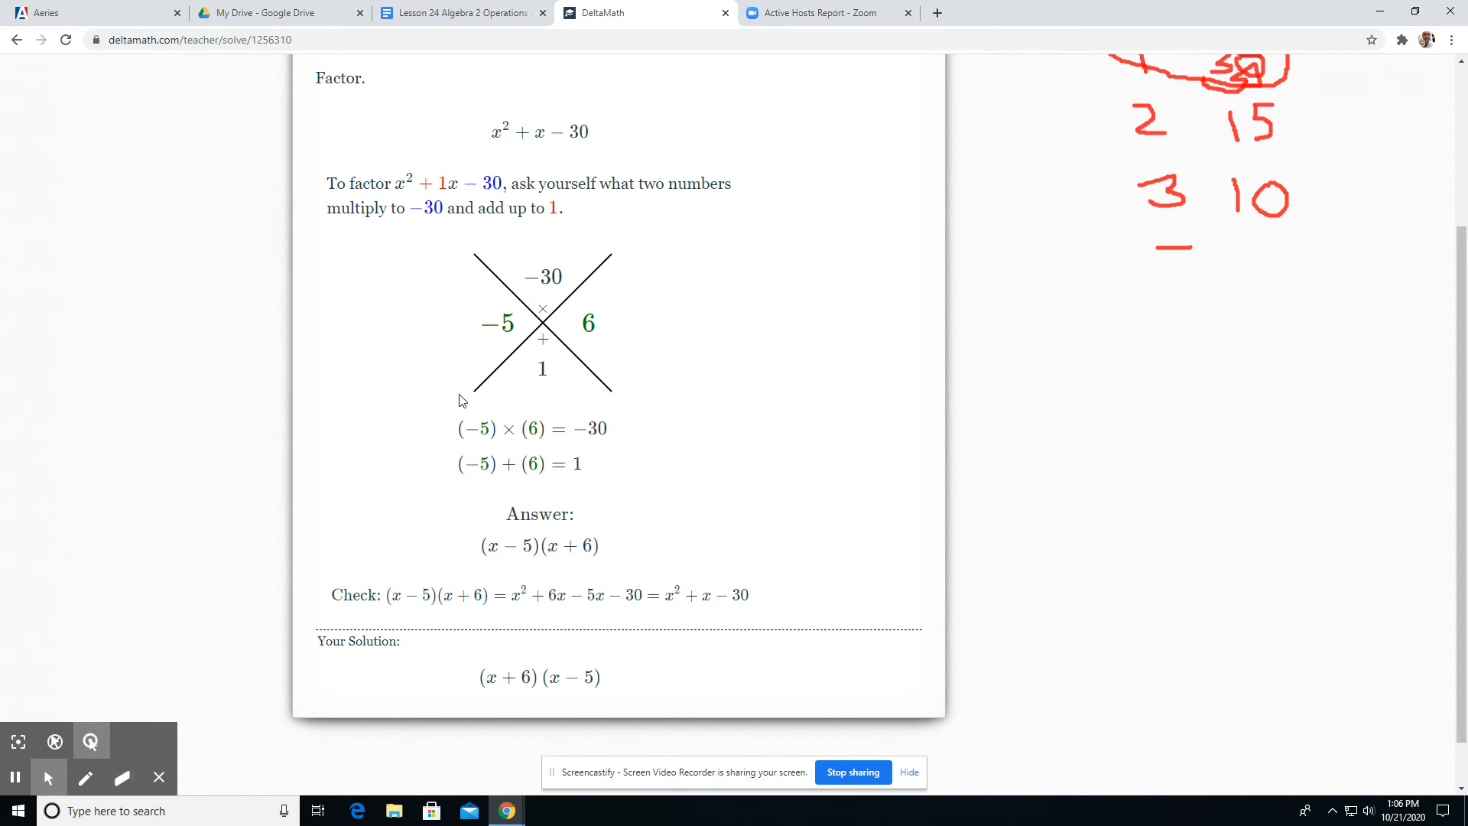
{"action": "left_click", "coordinate": [392, 128]}
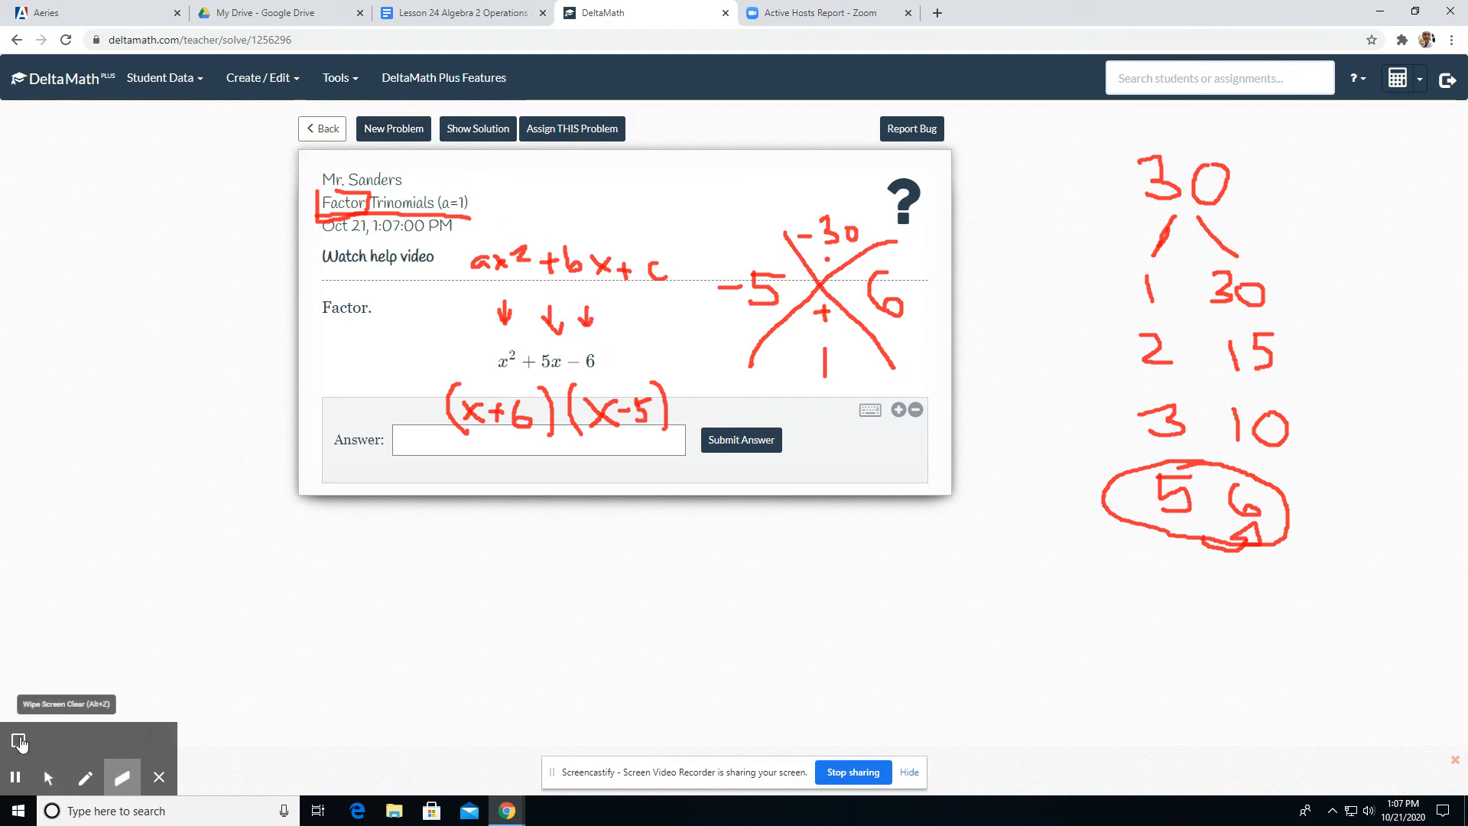
Wipe all red annotations from the screen and reselect the Screencastify pen
{"action": "left_click", "coordinate": [17, 741]}
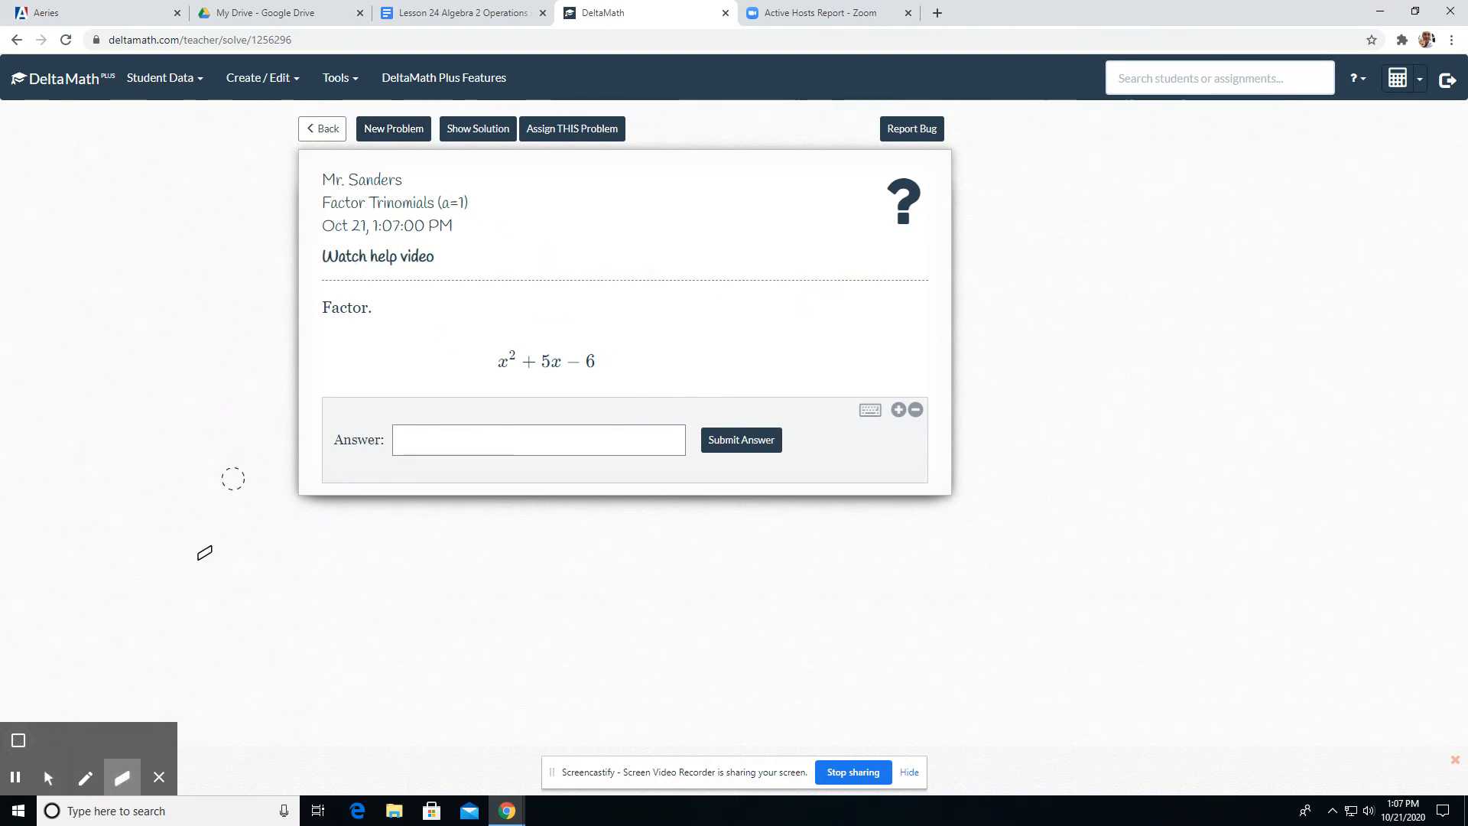
{"action": "left_click", "coordinate": [85, 777]}
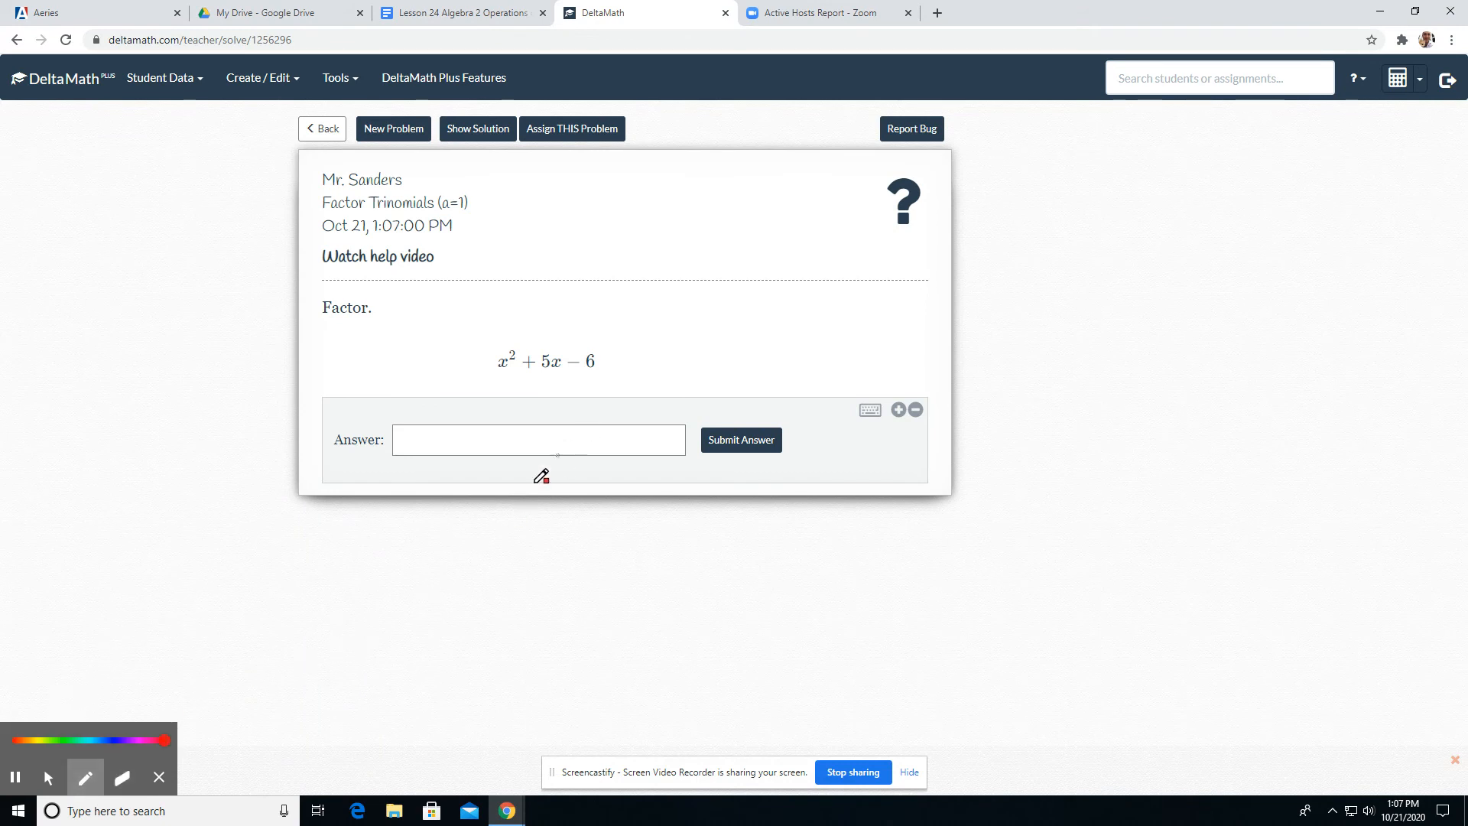
{"action": "mouse_move", "coordinate": [528, 505]}
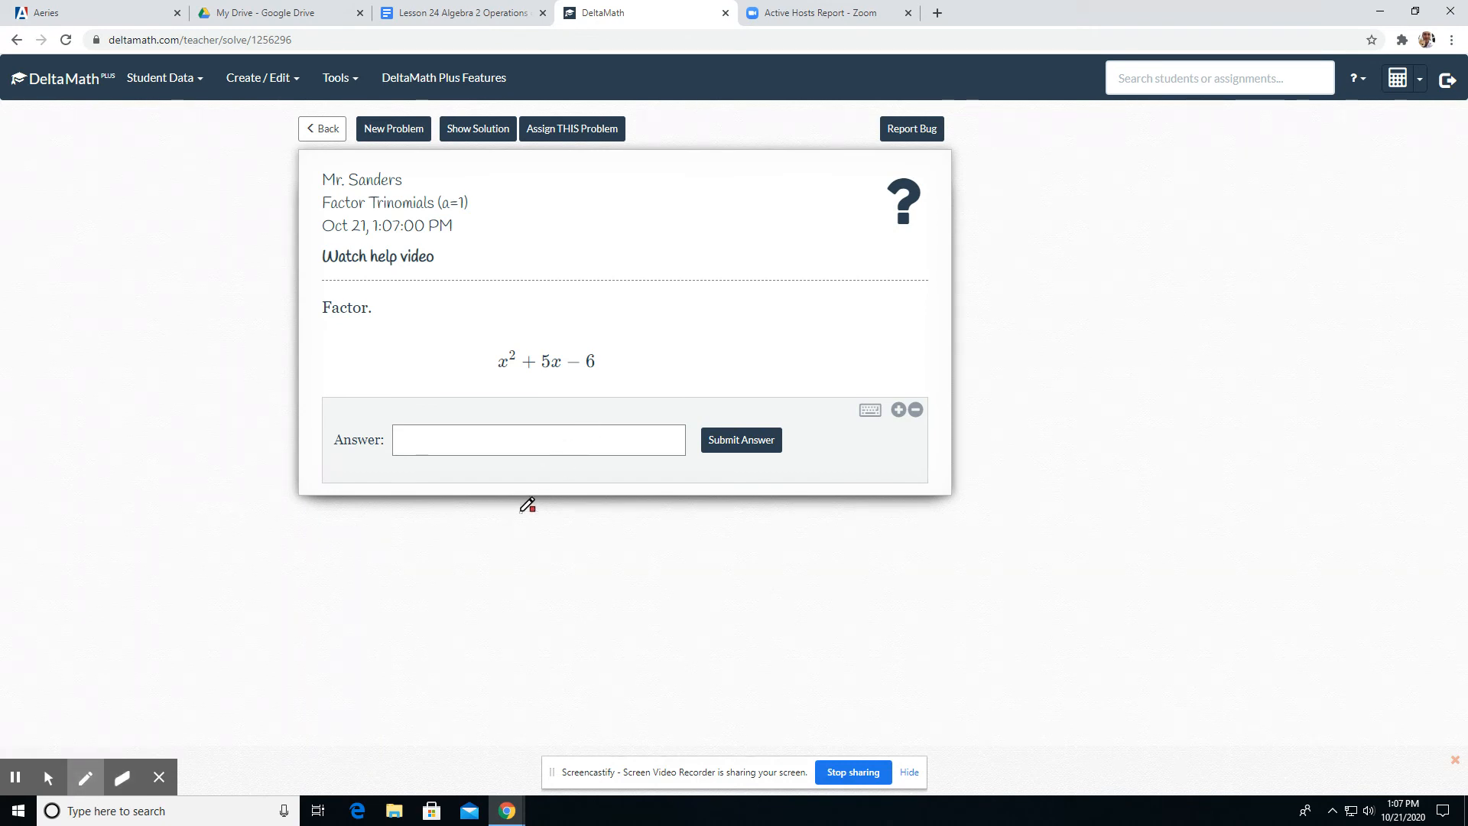
{"action": "mouse_move", "coordinate": [594, 367]}
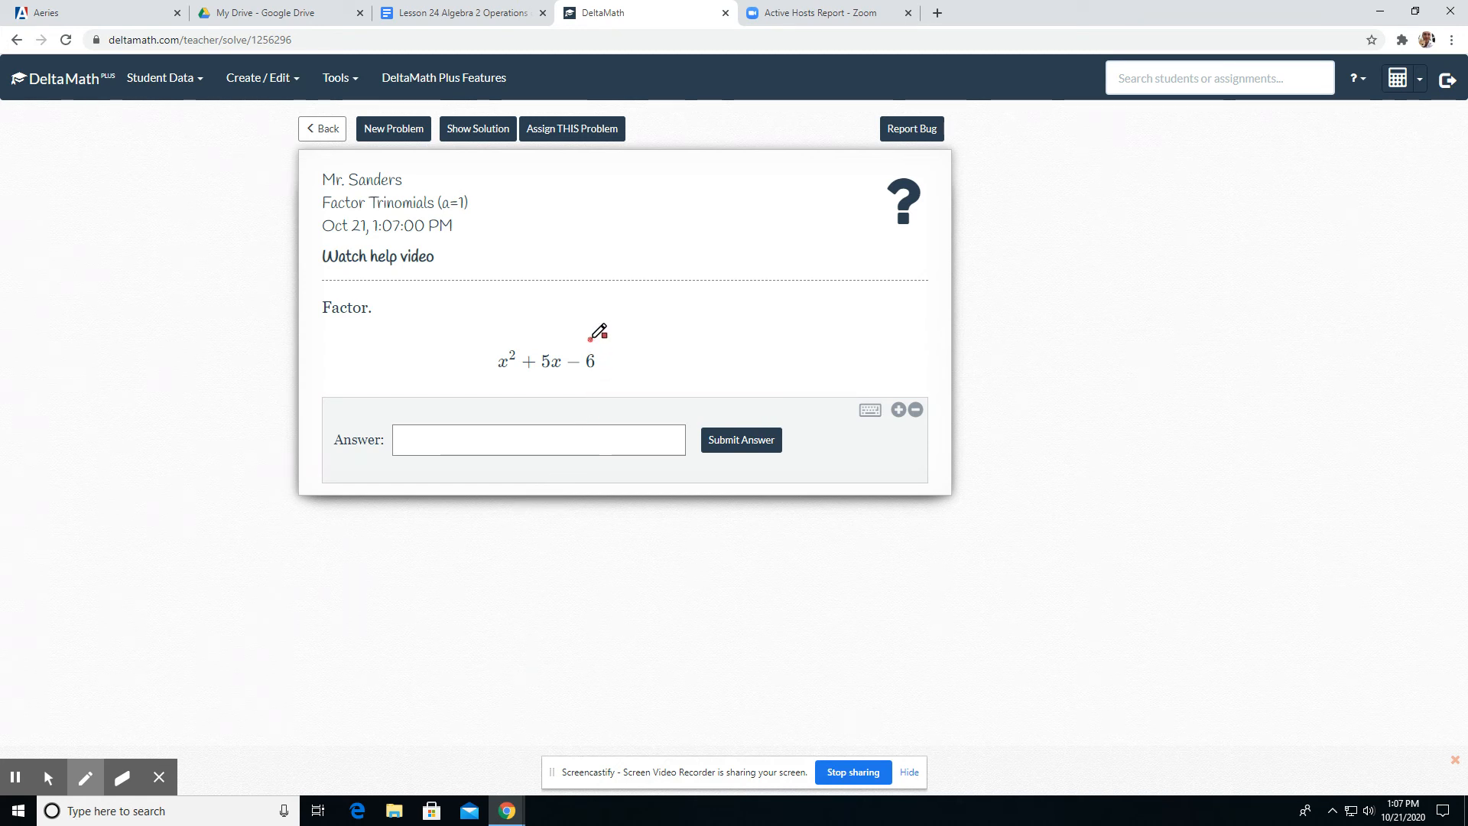
{"action": "mouse_move", "coordinate": [534, 330]}
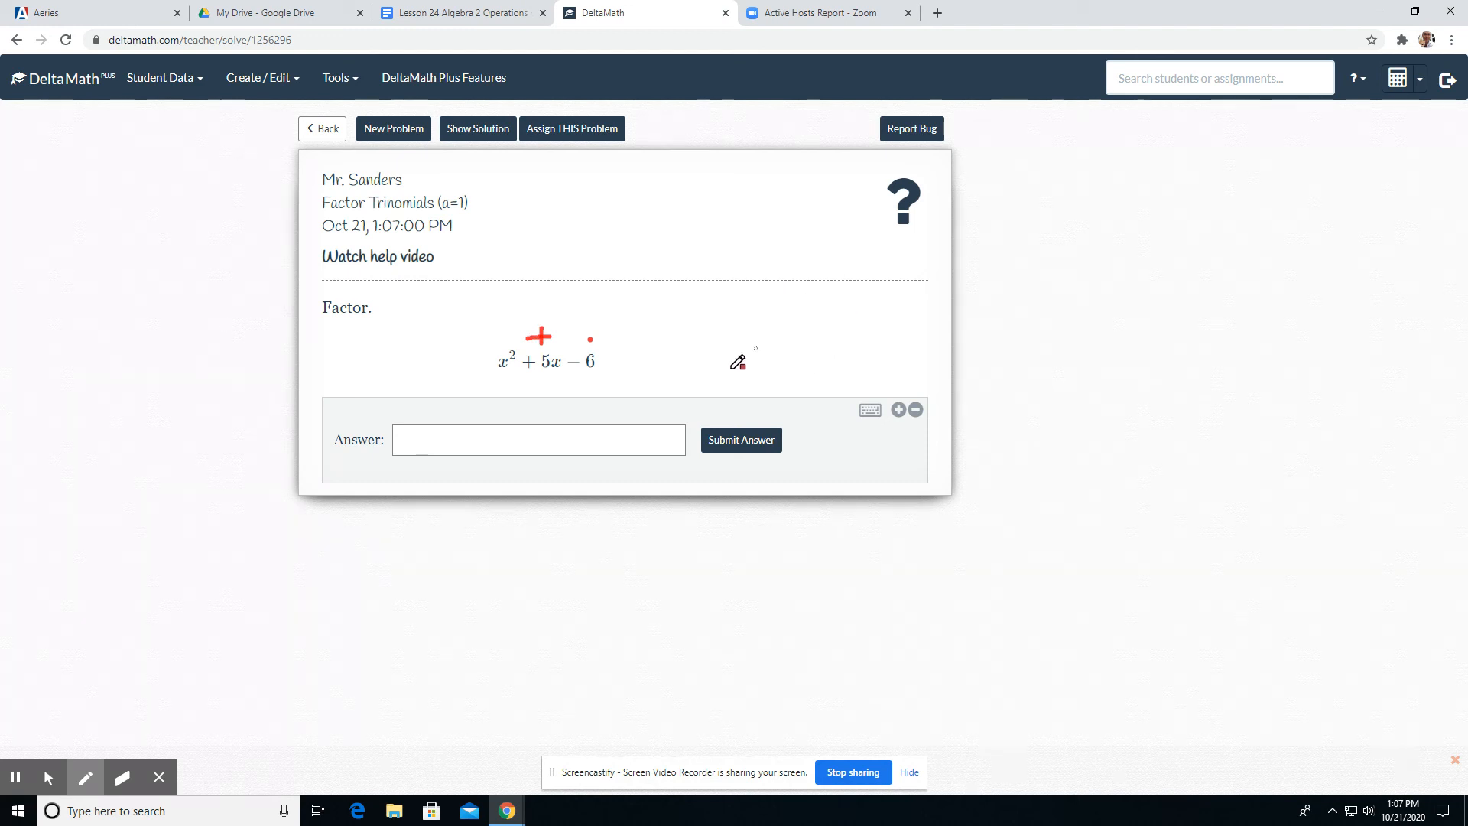
{"action": "mouse_move", "coordinate": [450, 379]}
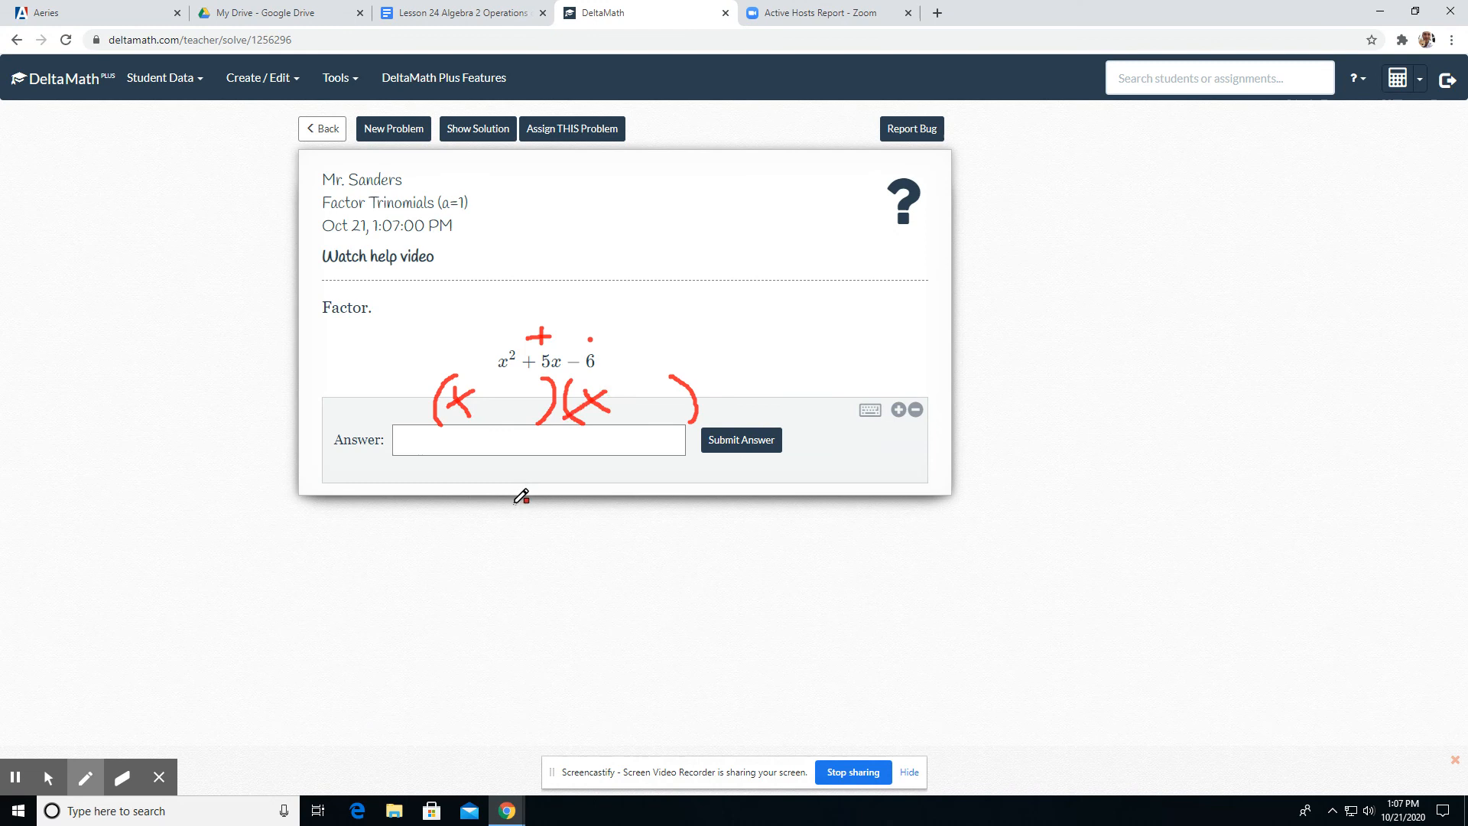
{"action": "mouse_move", "coordinate": [594, 361]}
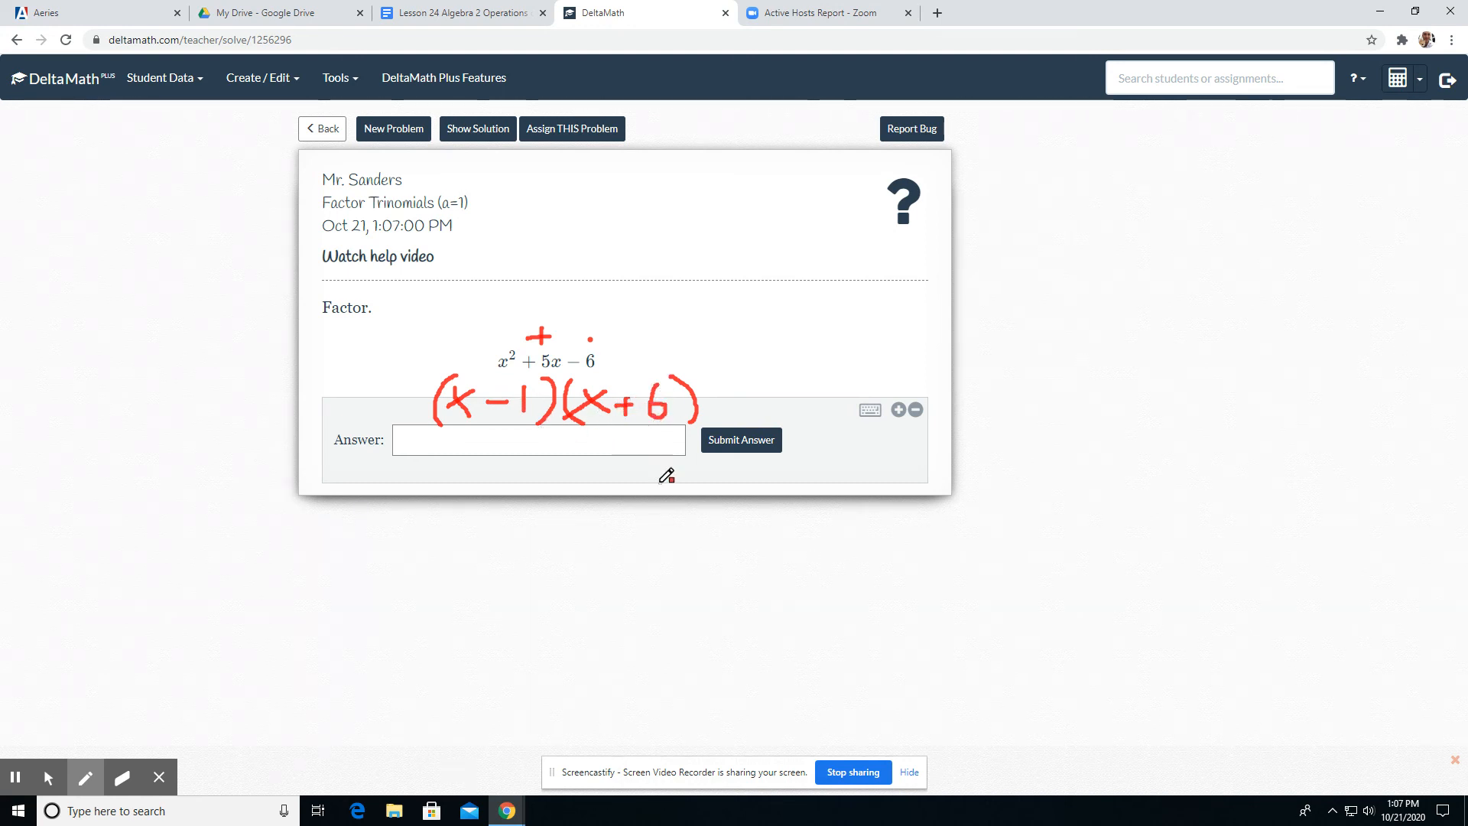
{"action": "mouse_move", "coordinate": [557, 416]}
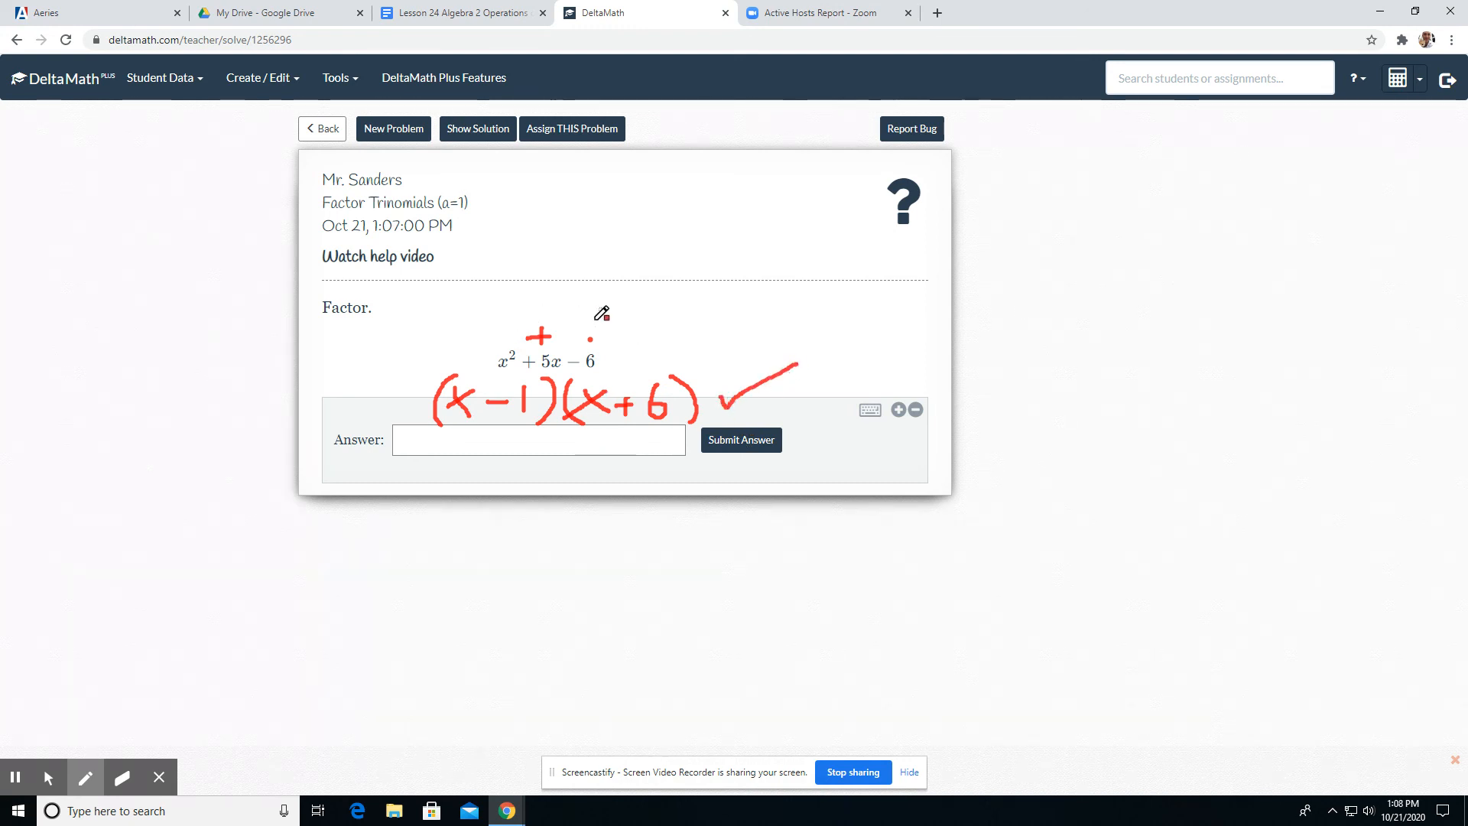
{"action": "mouse_move", "coordinate": [597, 349]}
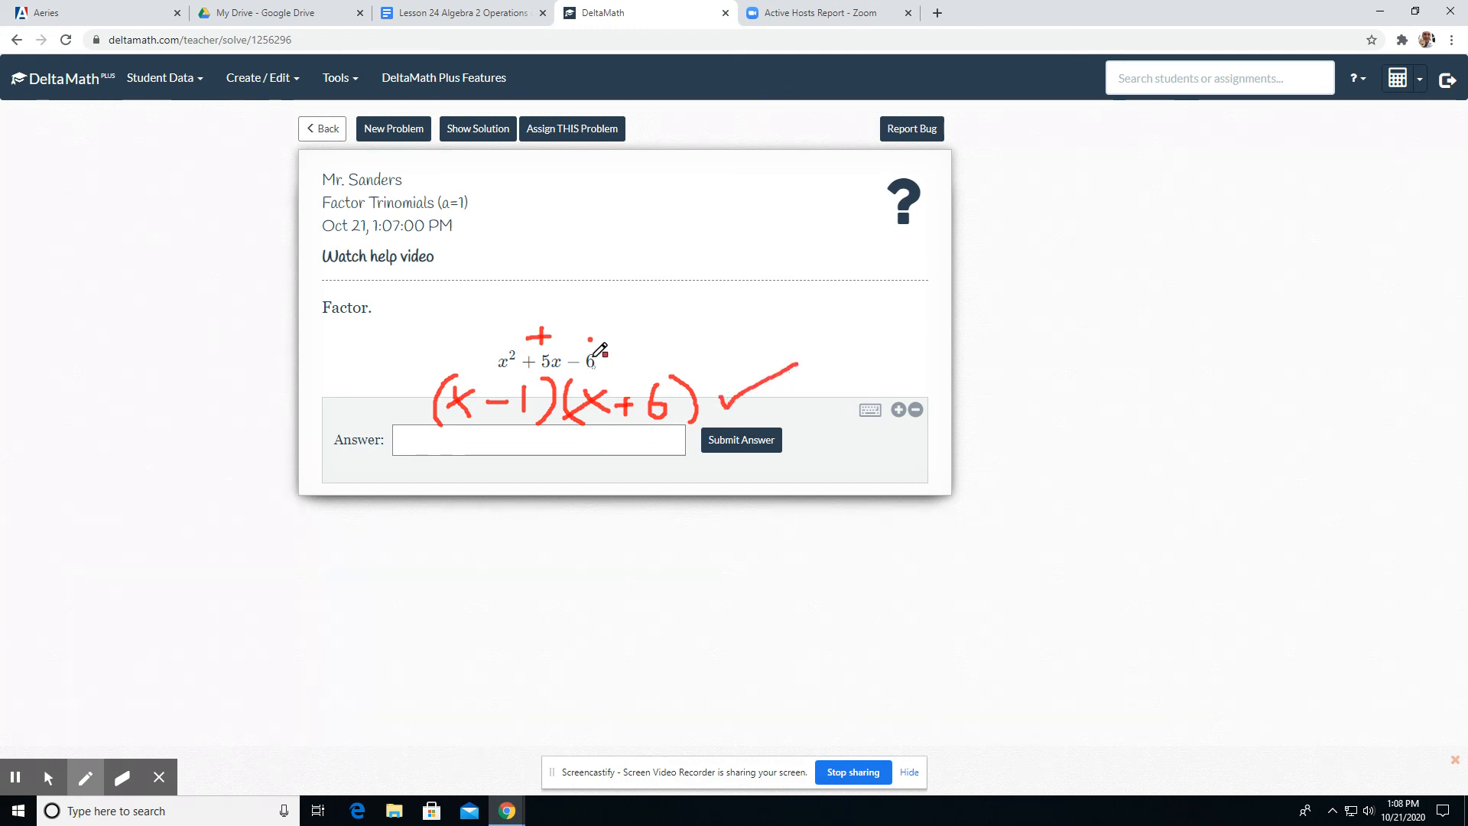